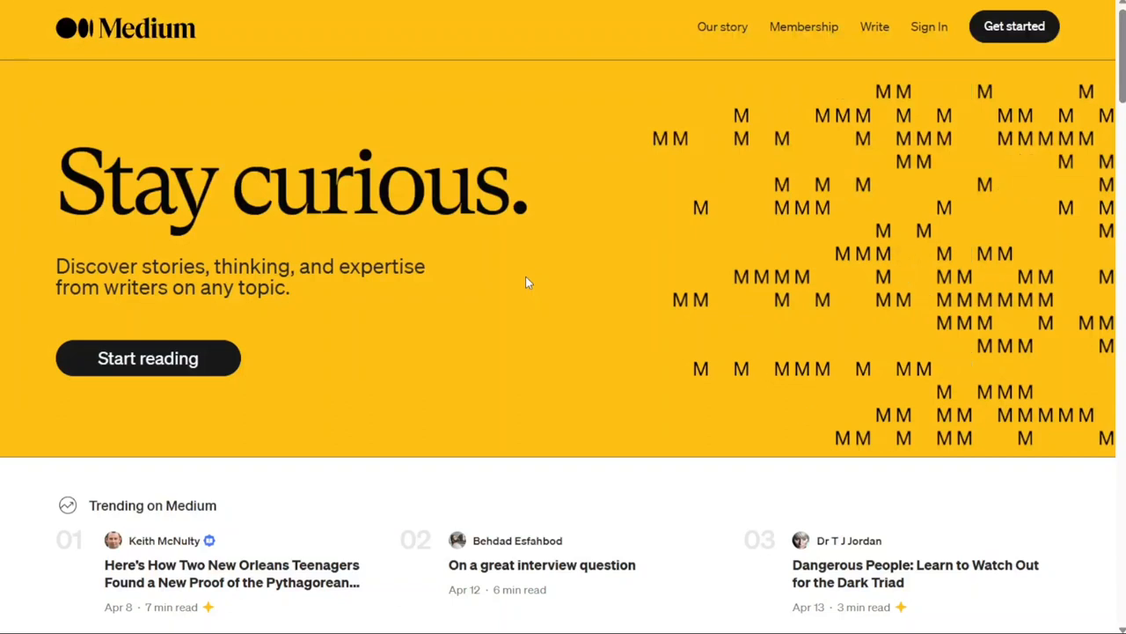
mouse_move(328, 158)
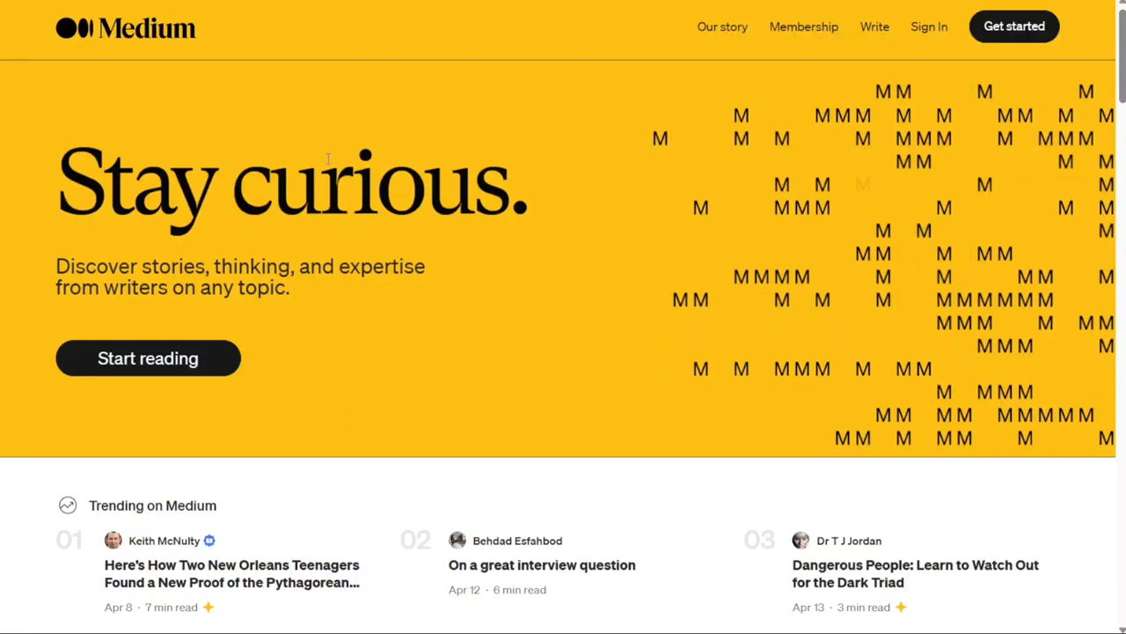
mouse_move(219, 99)
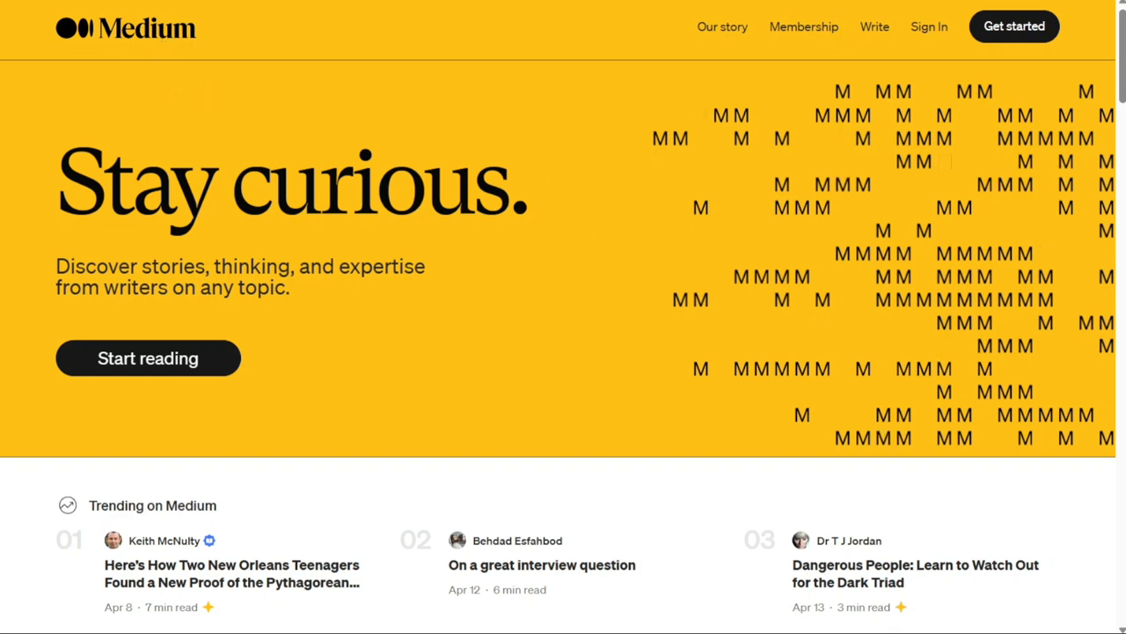
mouse_move(242, 246)
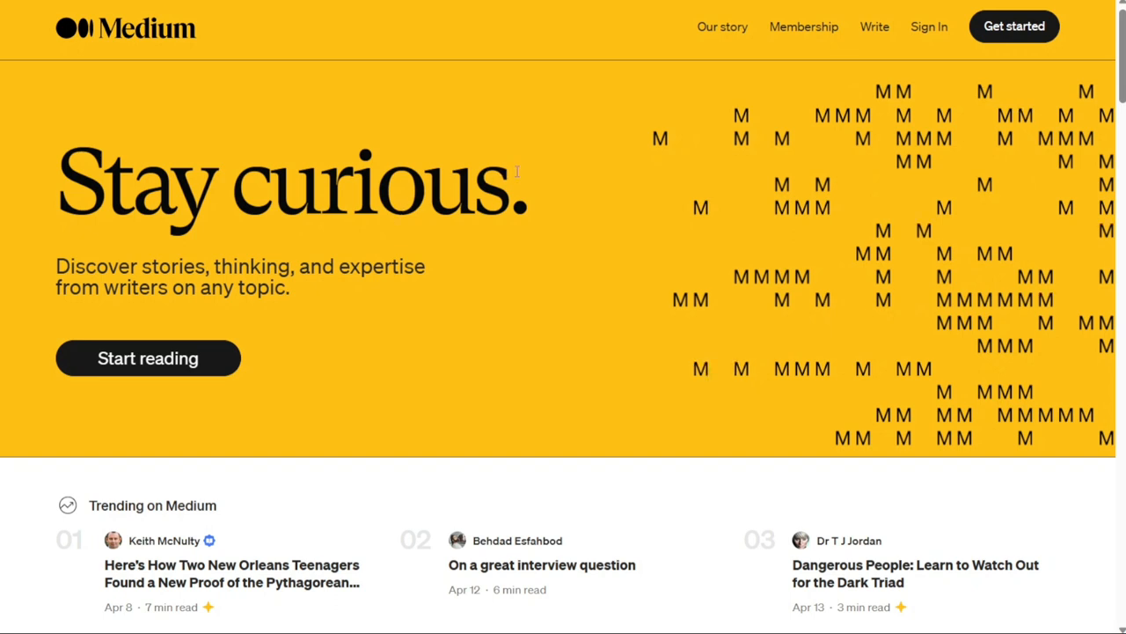
mouse_move(271, 106)
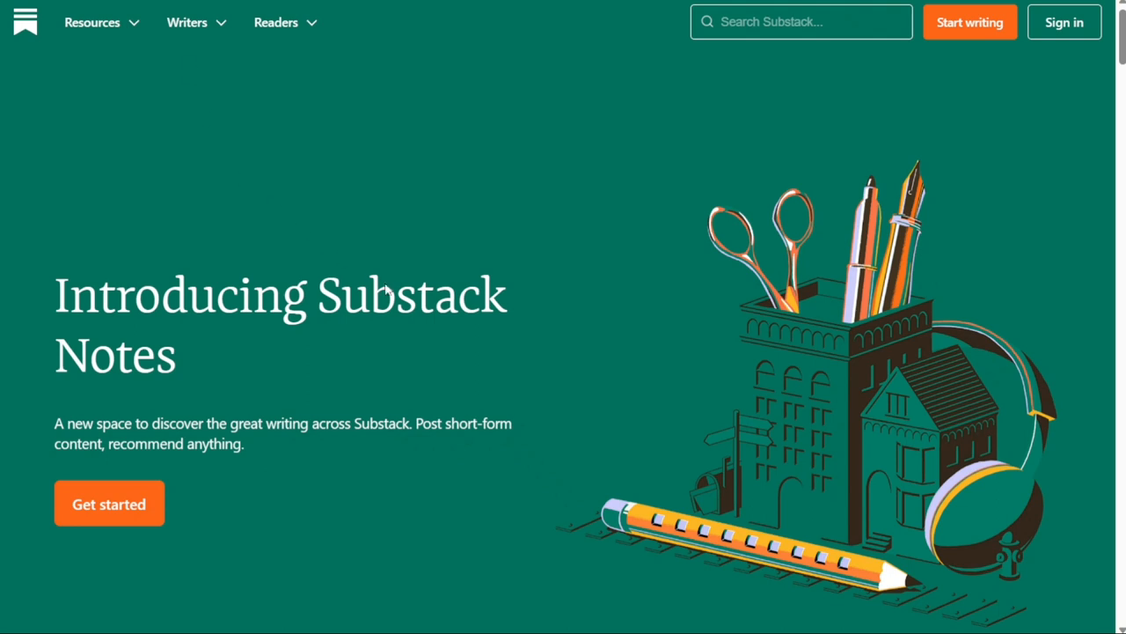
Step: Select the word Substack in the Substack homepage headline
double_click(411, 295)
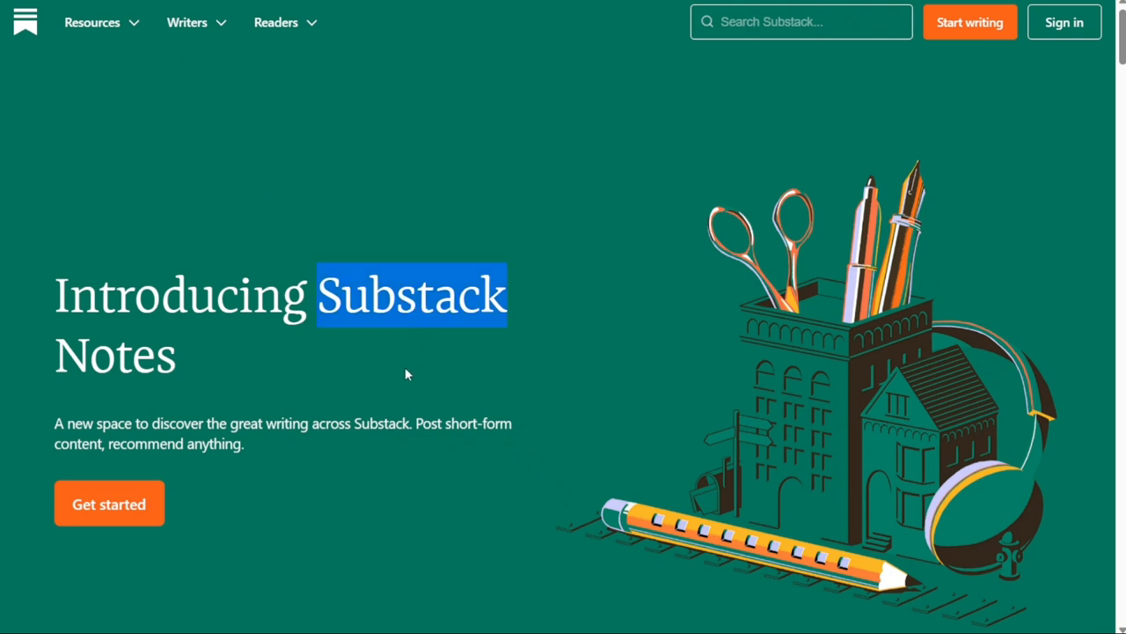
mouse_move(999, 146)
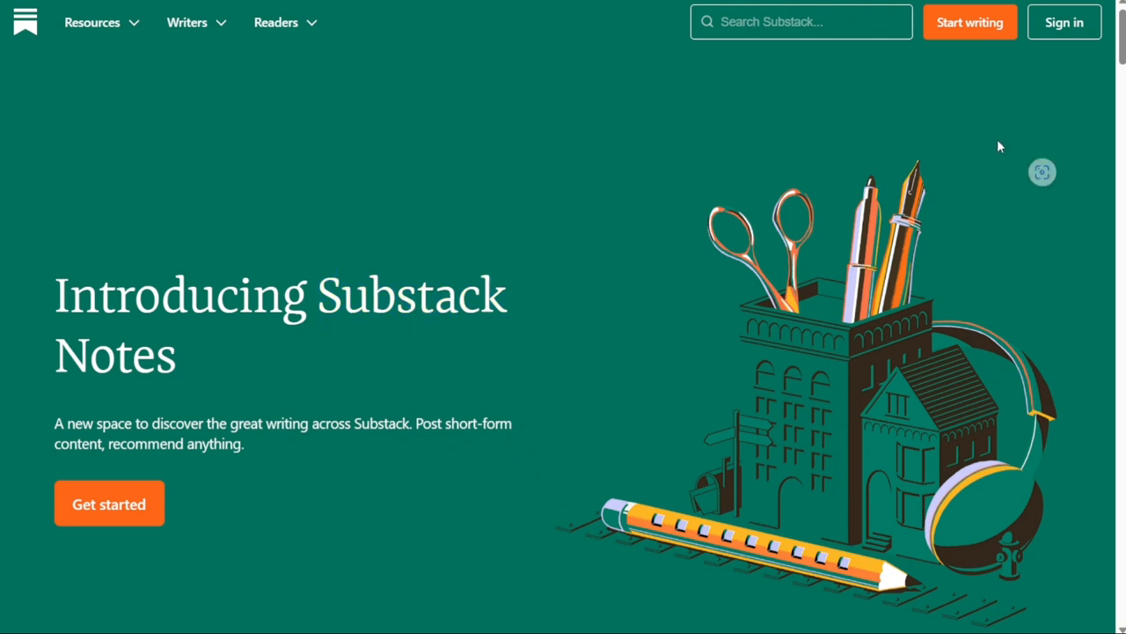
Step: Scroll the Substack homepage down past featured publications to 'Let us handle everything else.'
scroll("down", 3)
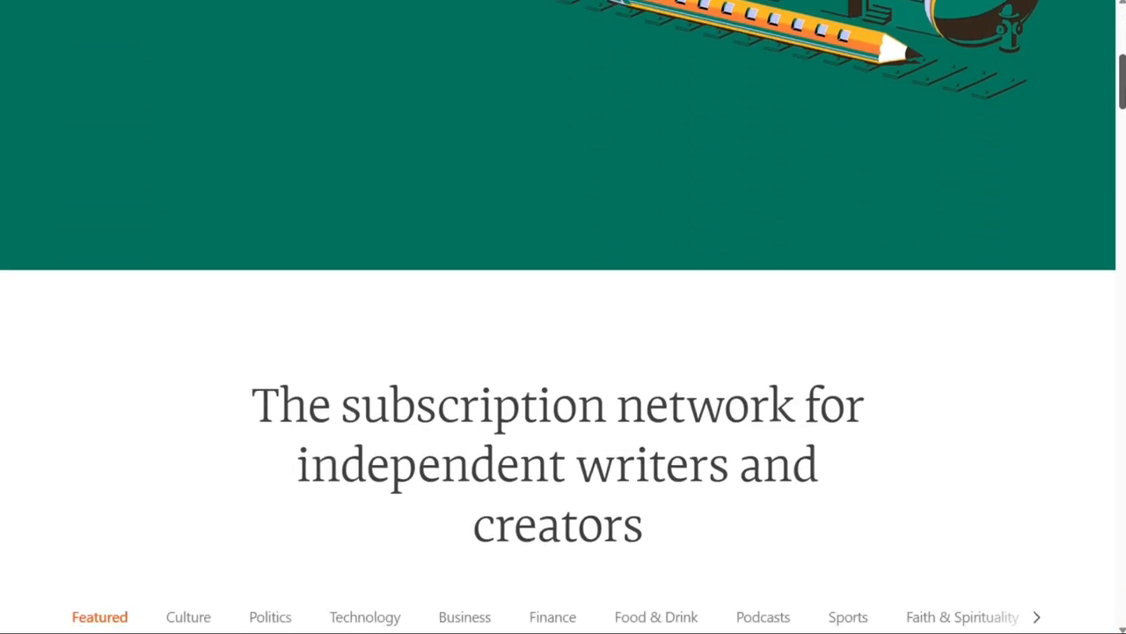
scroll("down", 3)
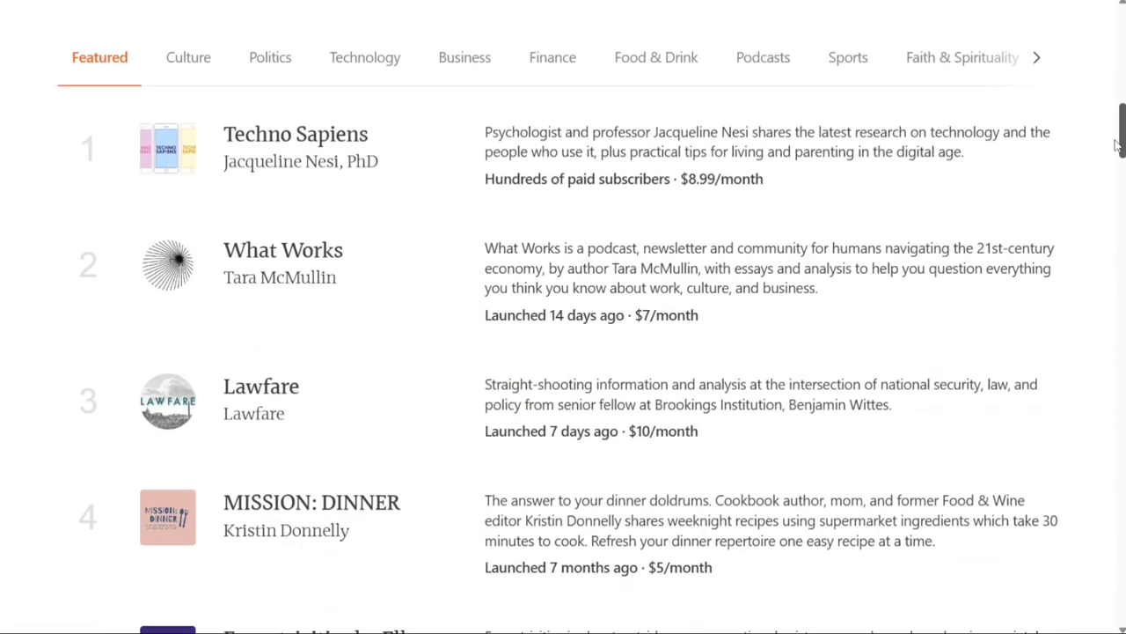
scroll("down", 3)
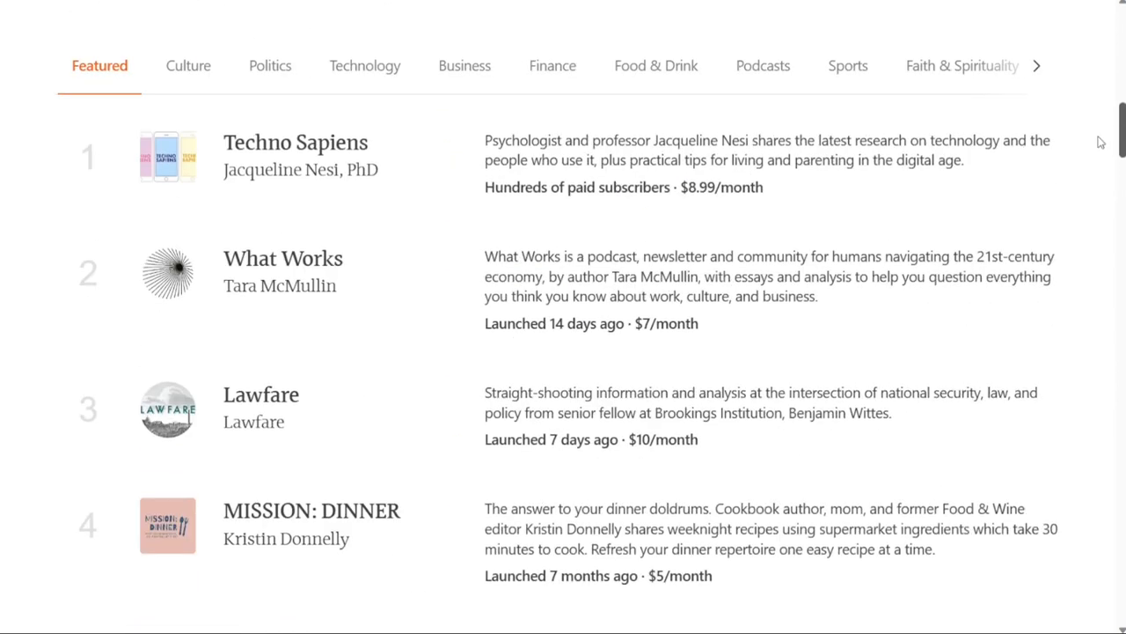
scroll("down", 3)
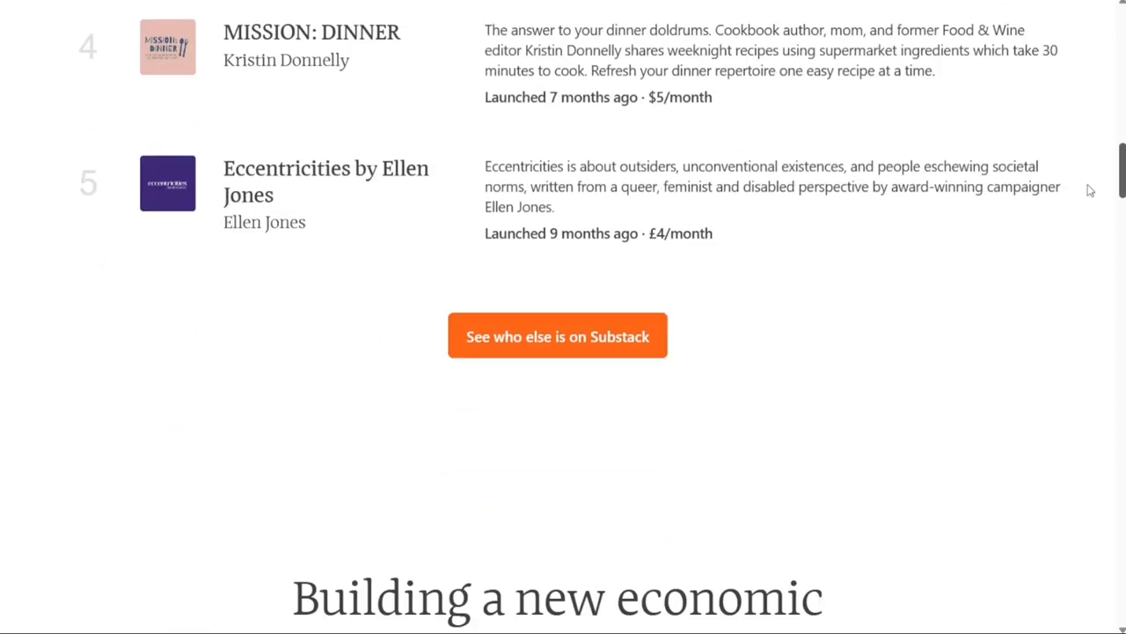
scroll("down", 3)
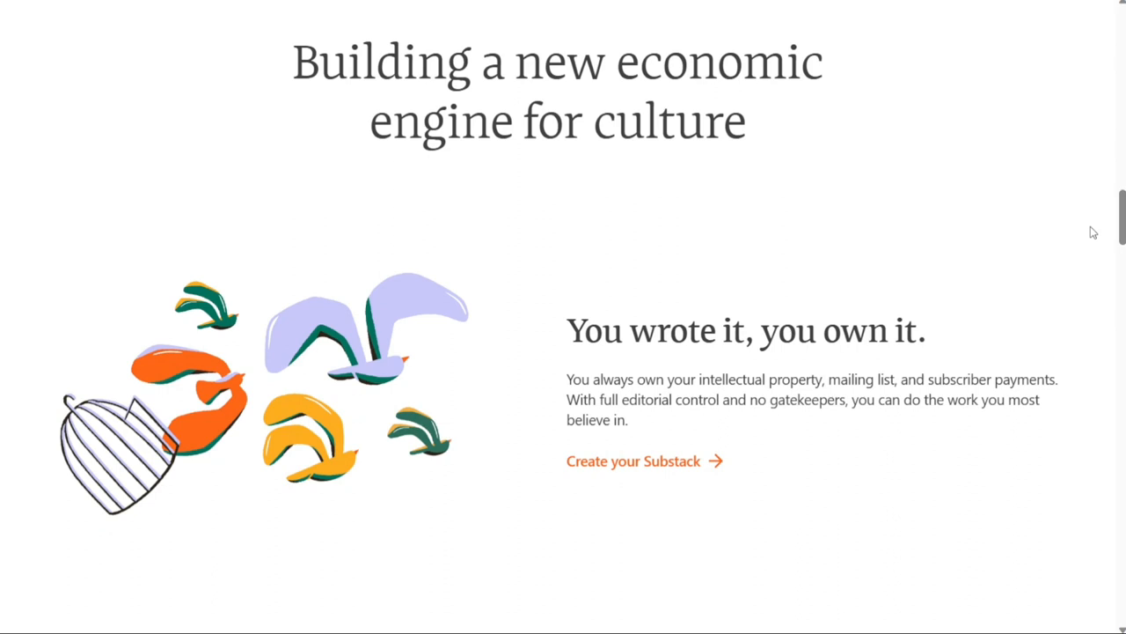
scroll("up", 3)
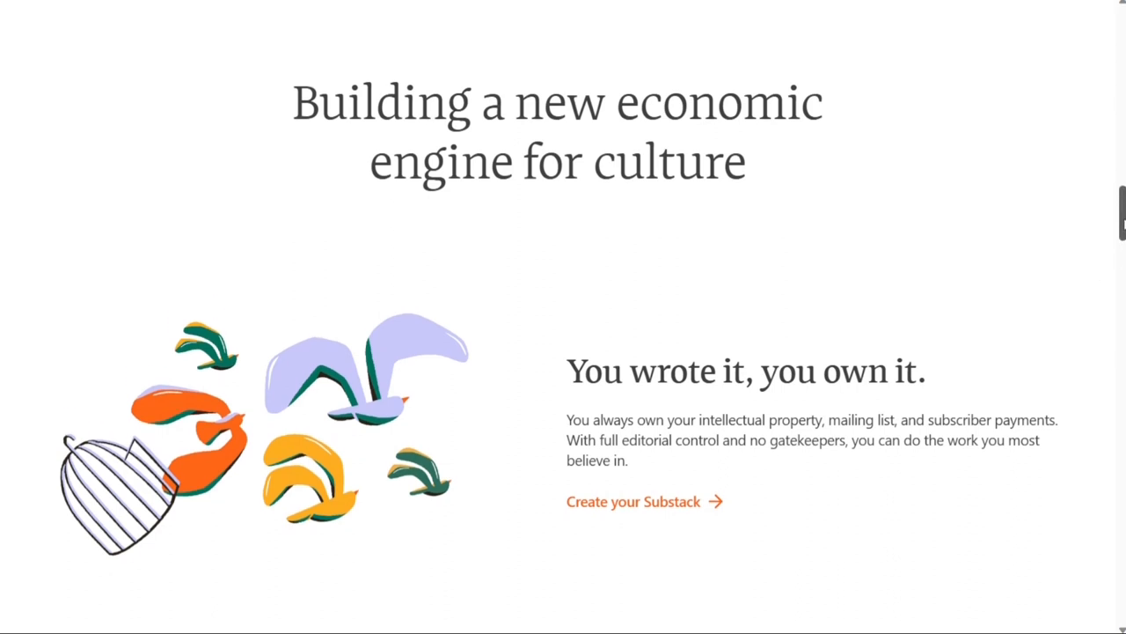
scroll("down", 3)
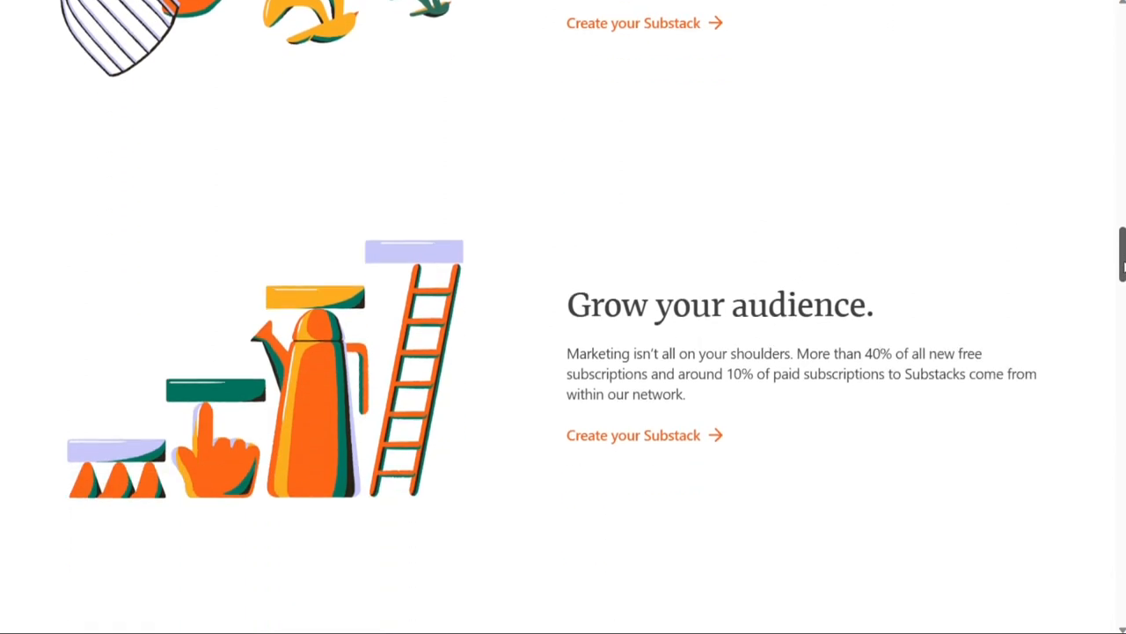
scroll("down", 3)
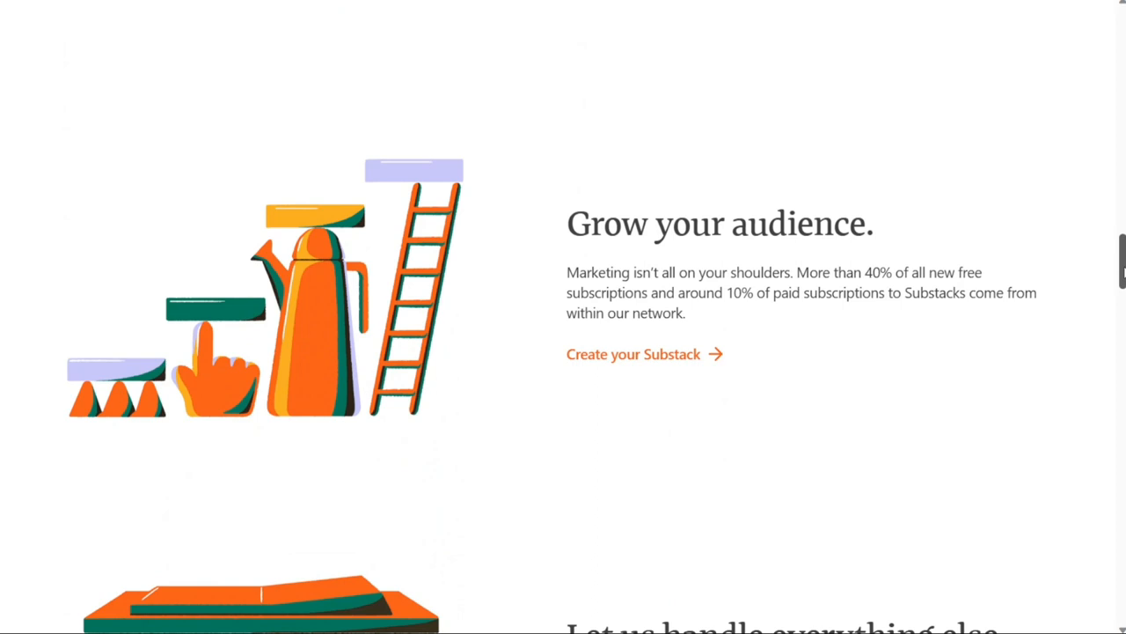
mouse_move(911, 251)
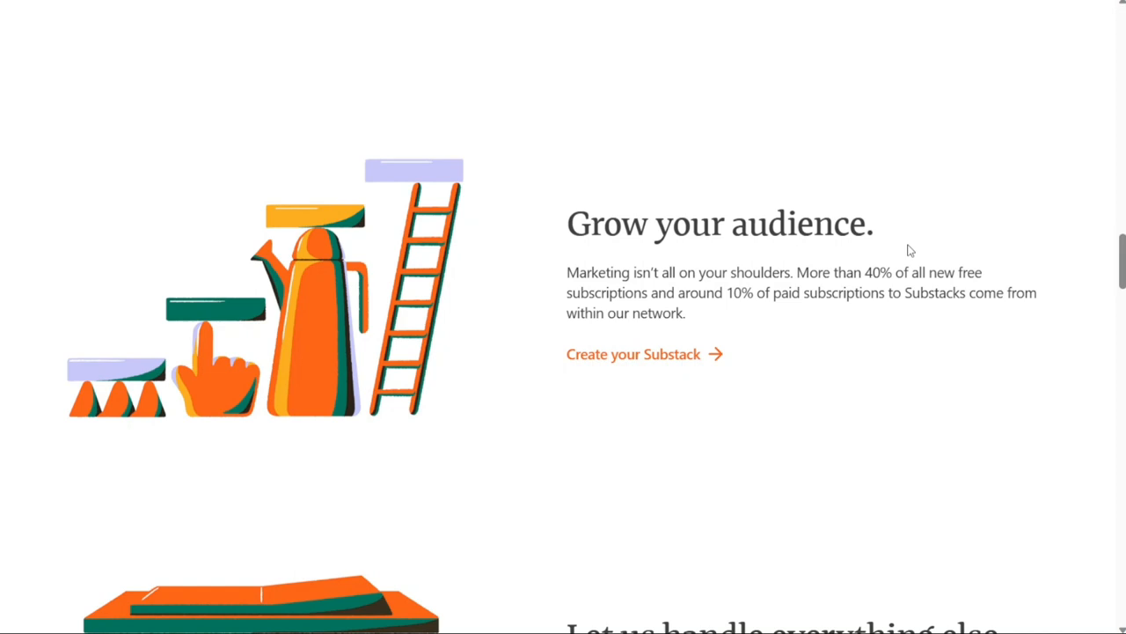
mouse_move(1115, 262)
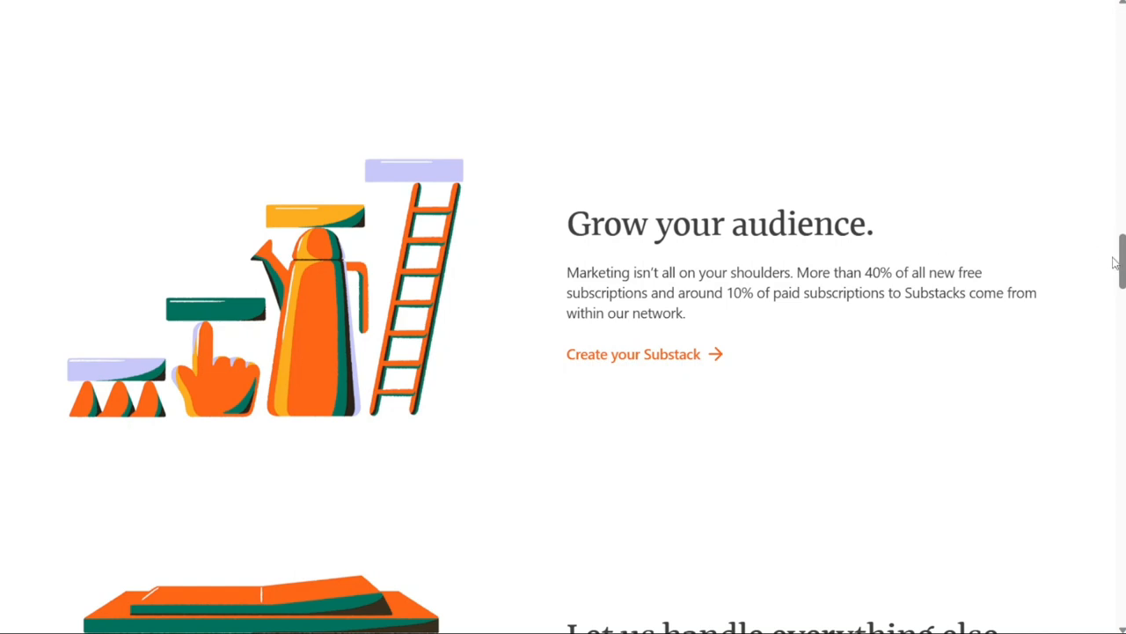
scroll("down", 3)
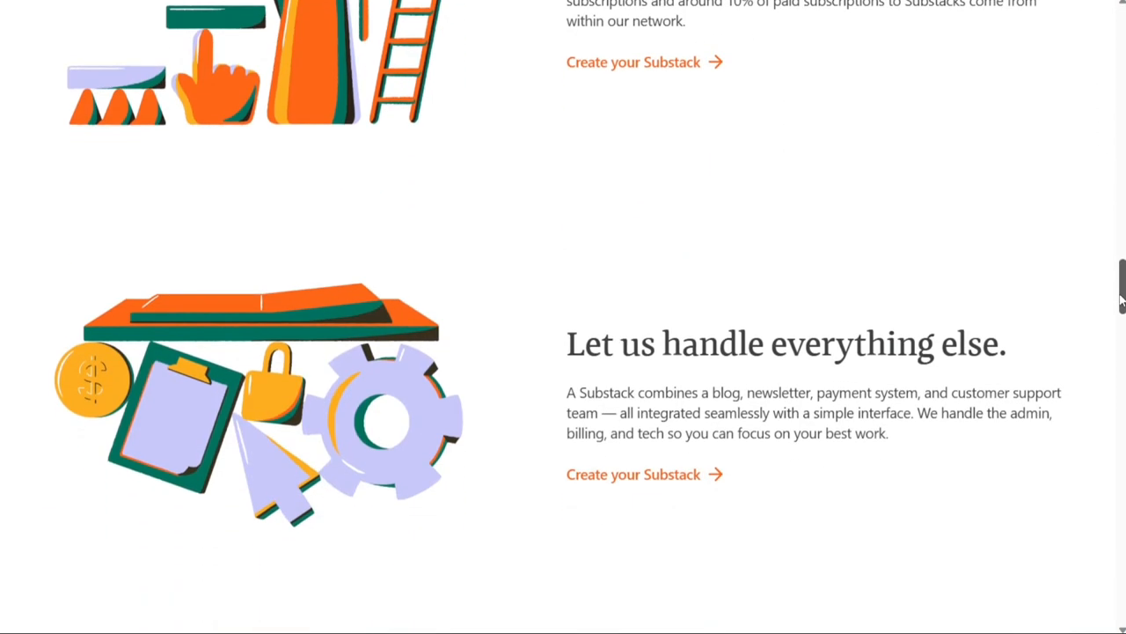
scroll("down", 3)
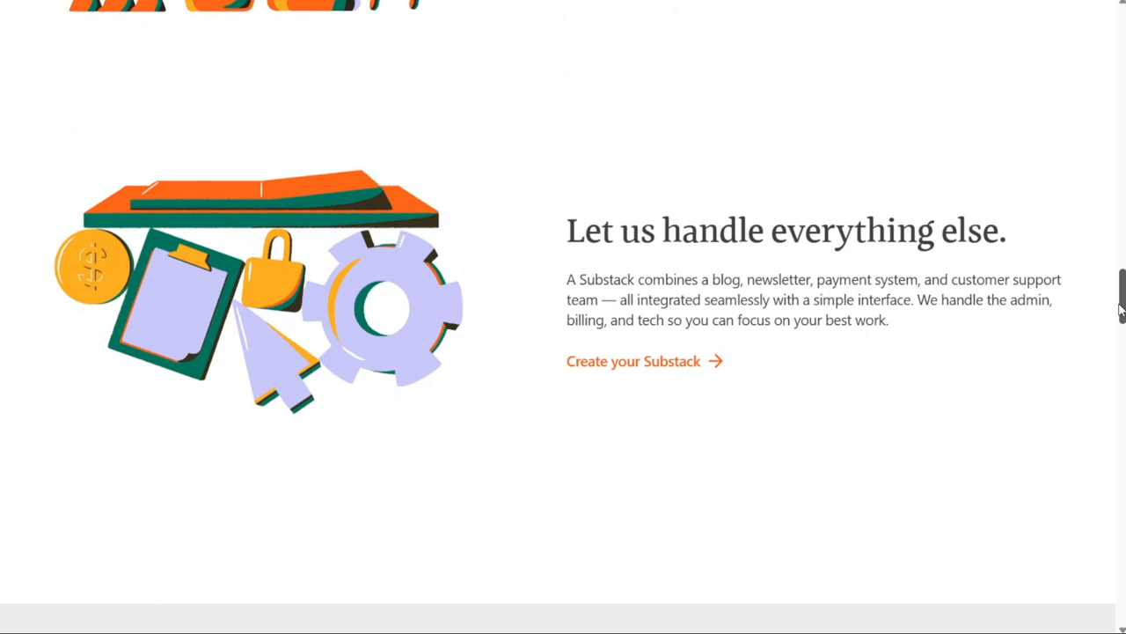
mouse_move(1120, 308)
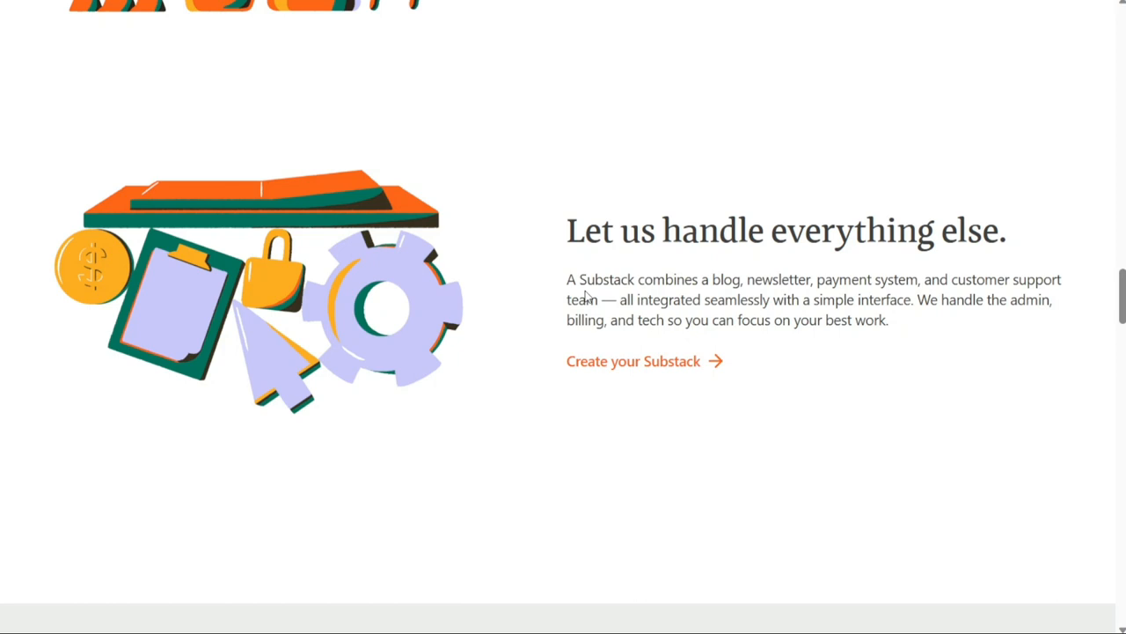
Step: Highlight the sentence on what a Substack combines, then clear the highlight
left_click_drag(576, 279, 597, 299)
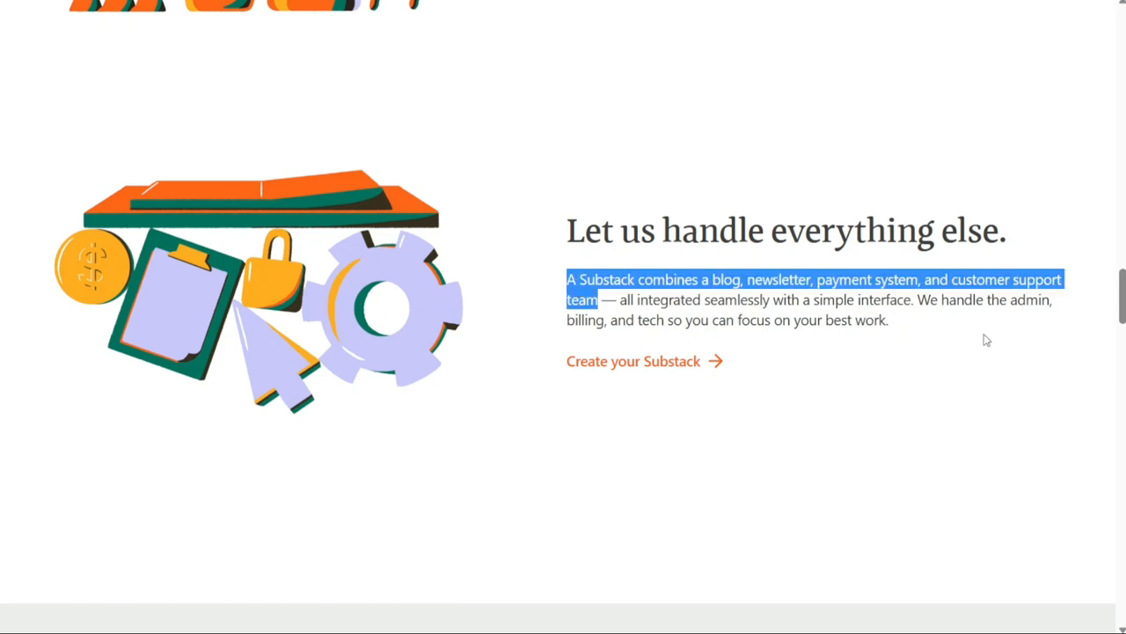
left_click(986, 340)
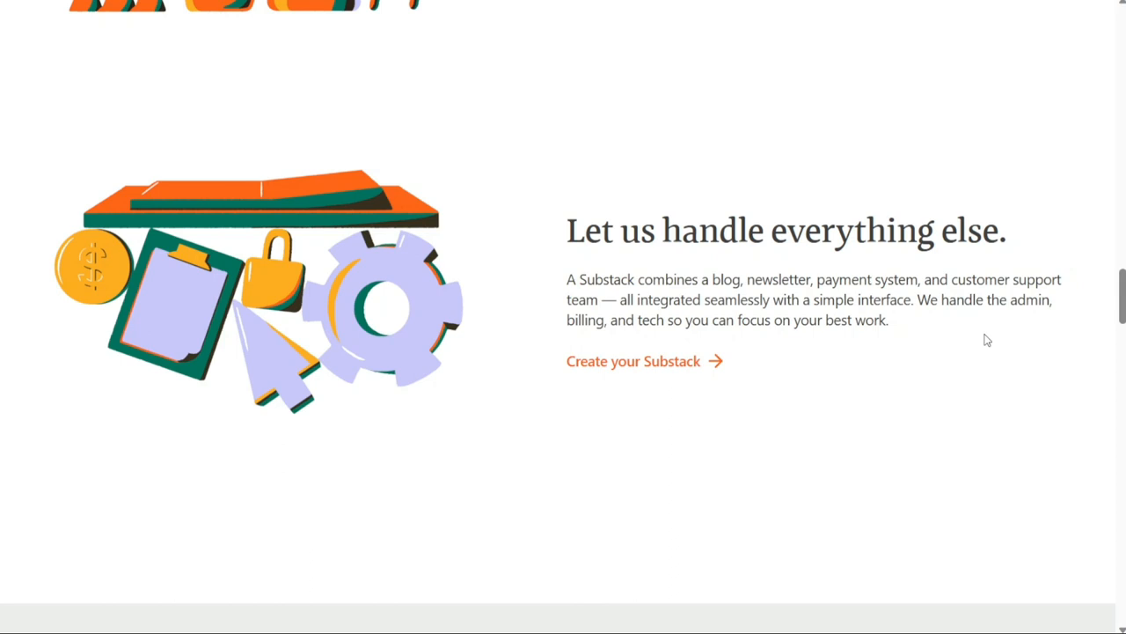
Step: Scroll down through the Posts/Podcasts/Video/Community reading-and-listening section
scroll("down", 3)
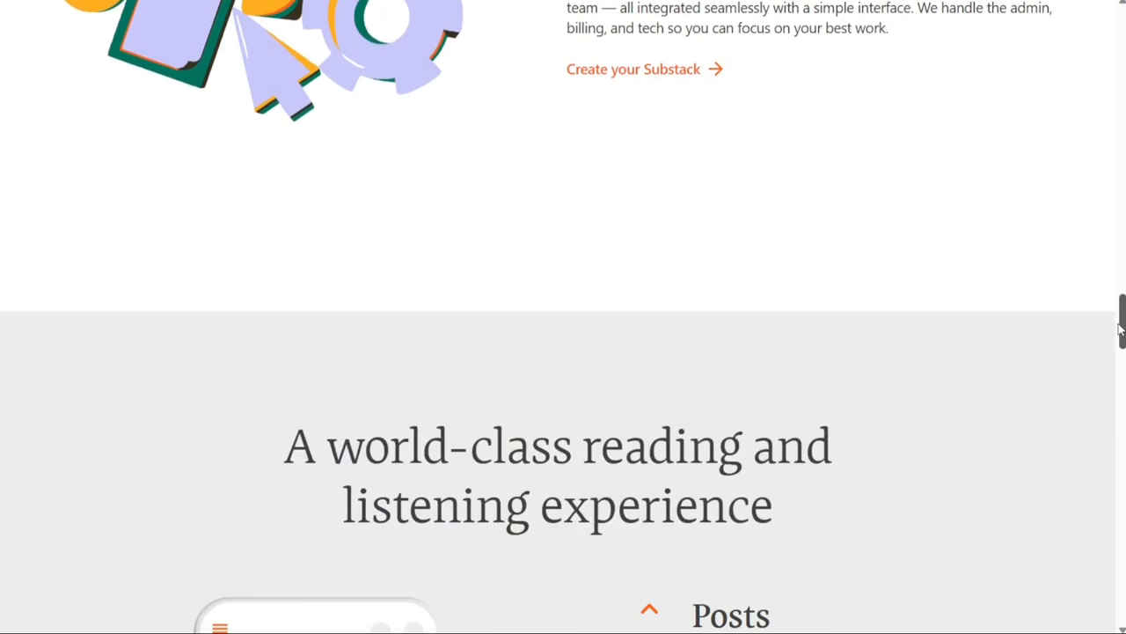
scroll("down", 3)
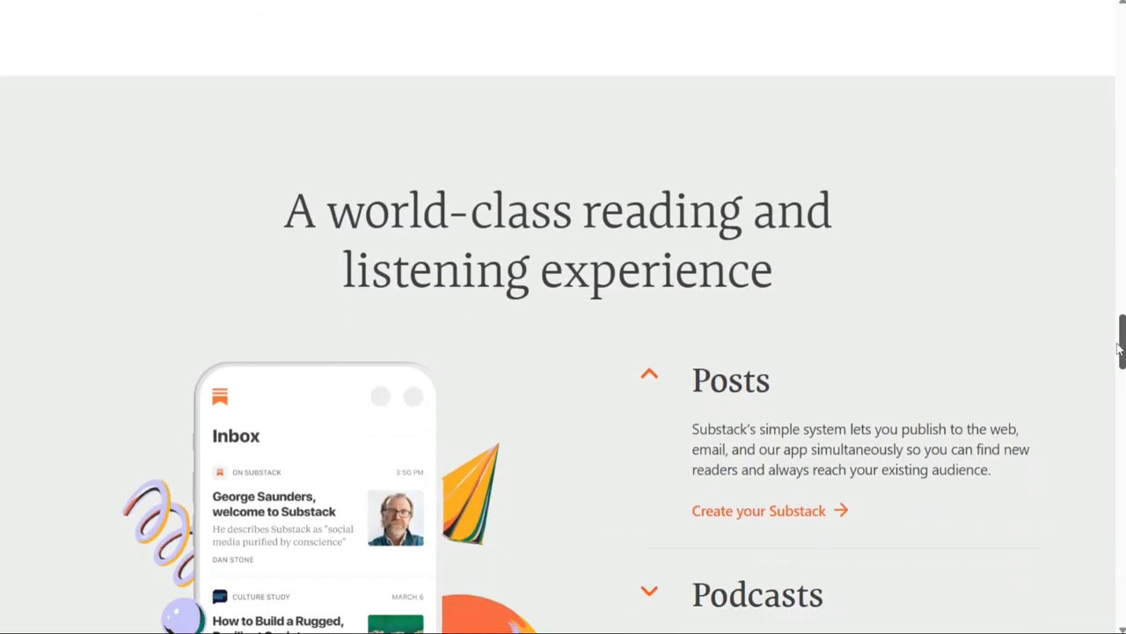
scroll("down", 3)
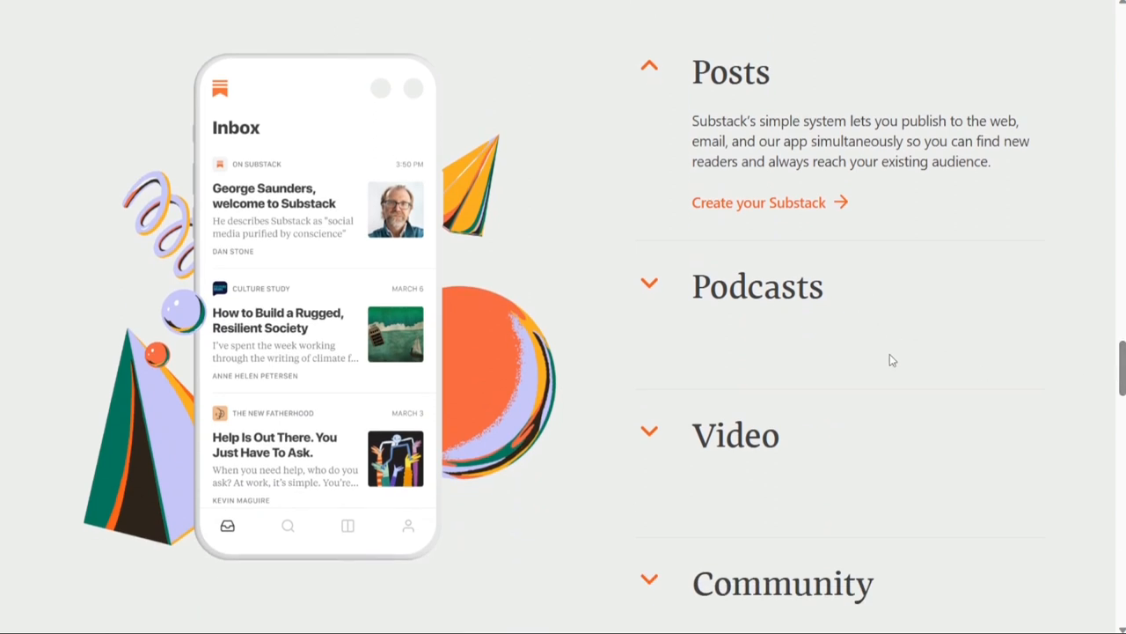
mouse_move(1117, 374)
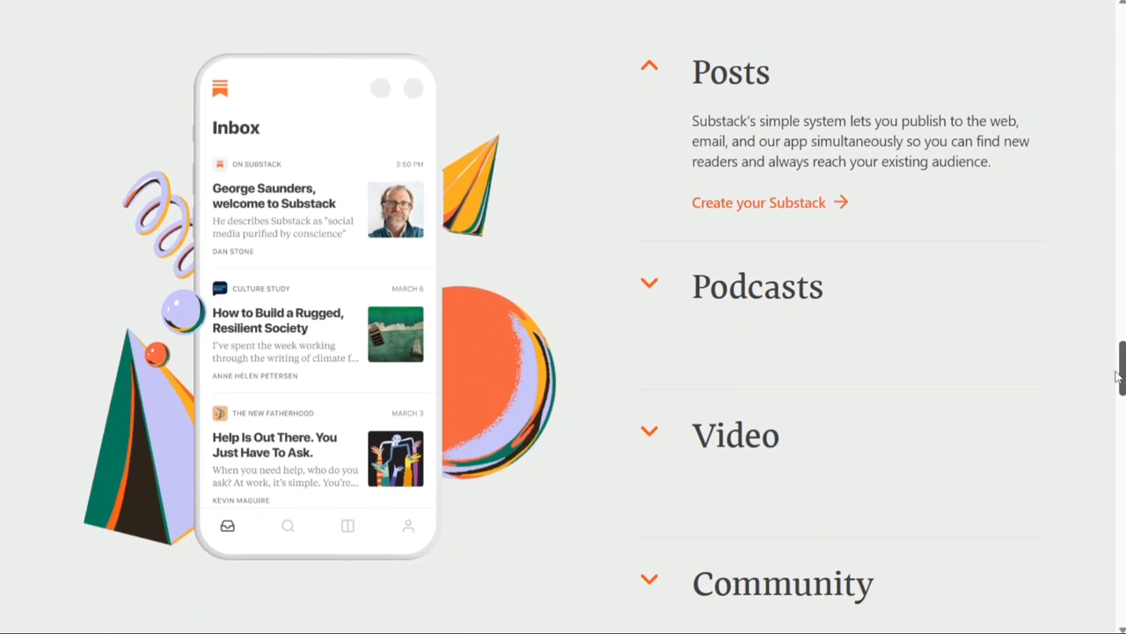
scroll("down", 3)
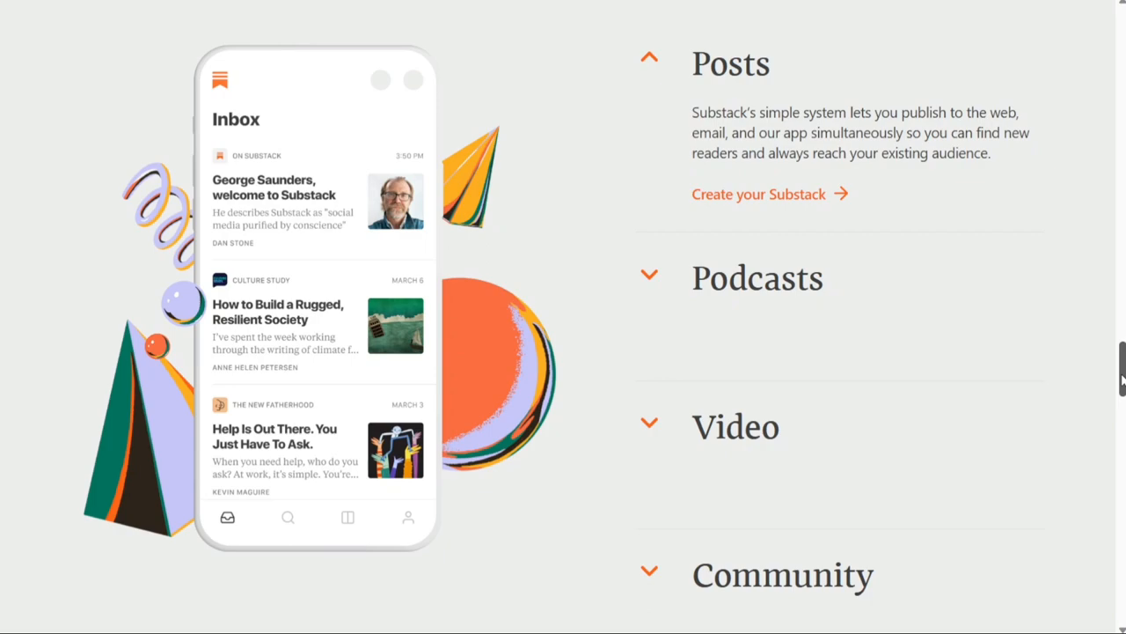
scroll("down", 3)
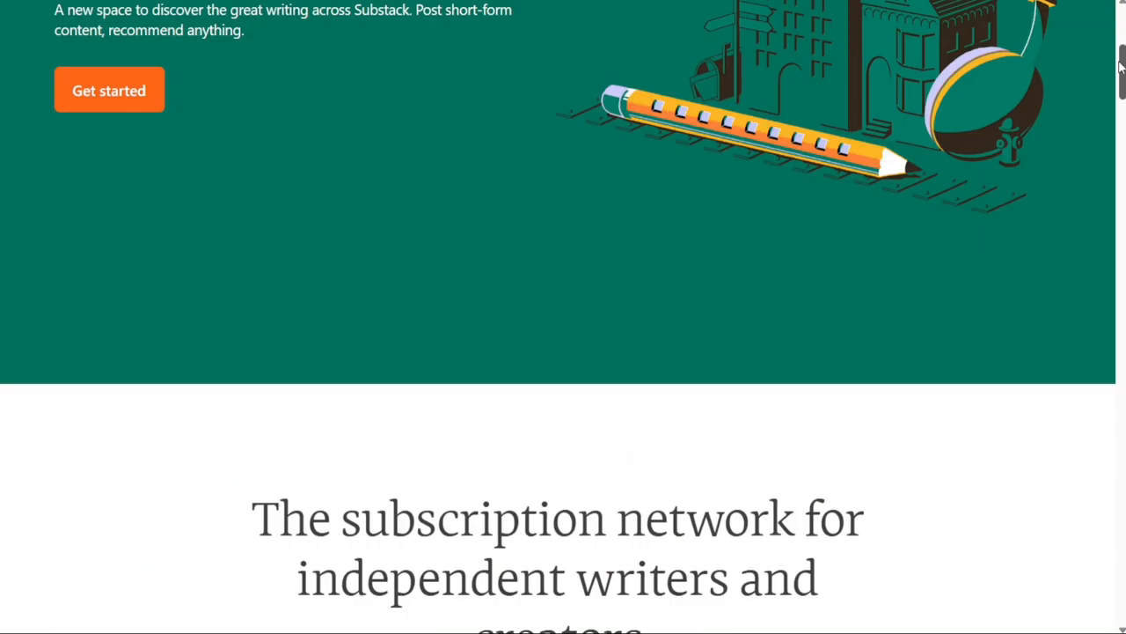
Step: Return to the top and show the Writers menu with Switch to Substack and Go paid options
scroll("up", 3)
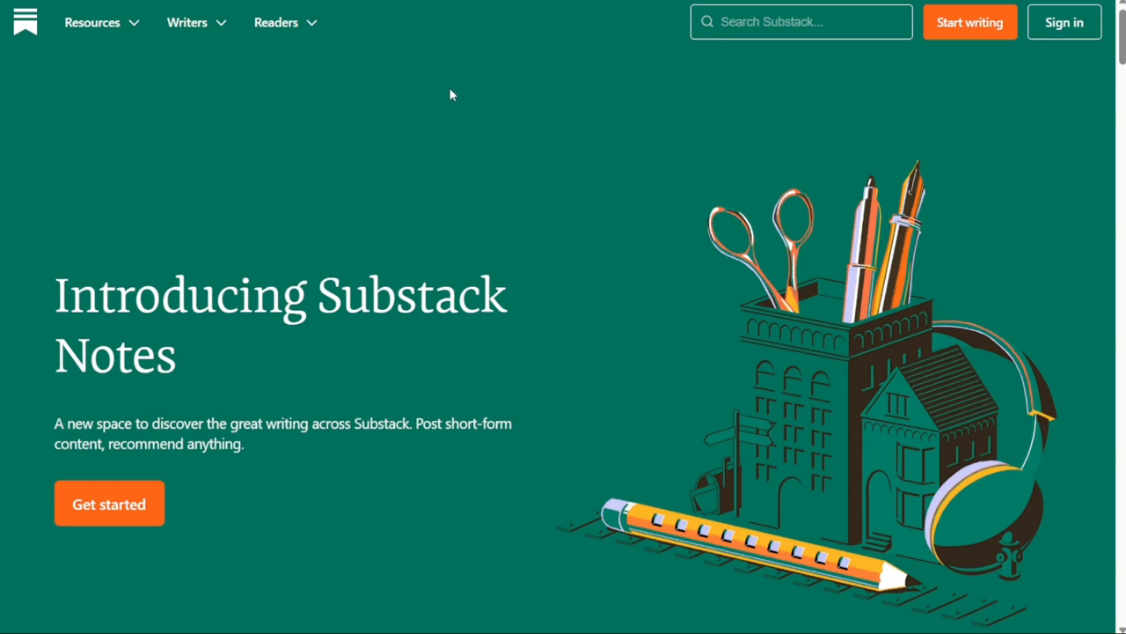
mouse_move(198, 32)
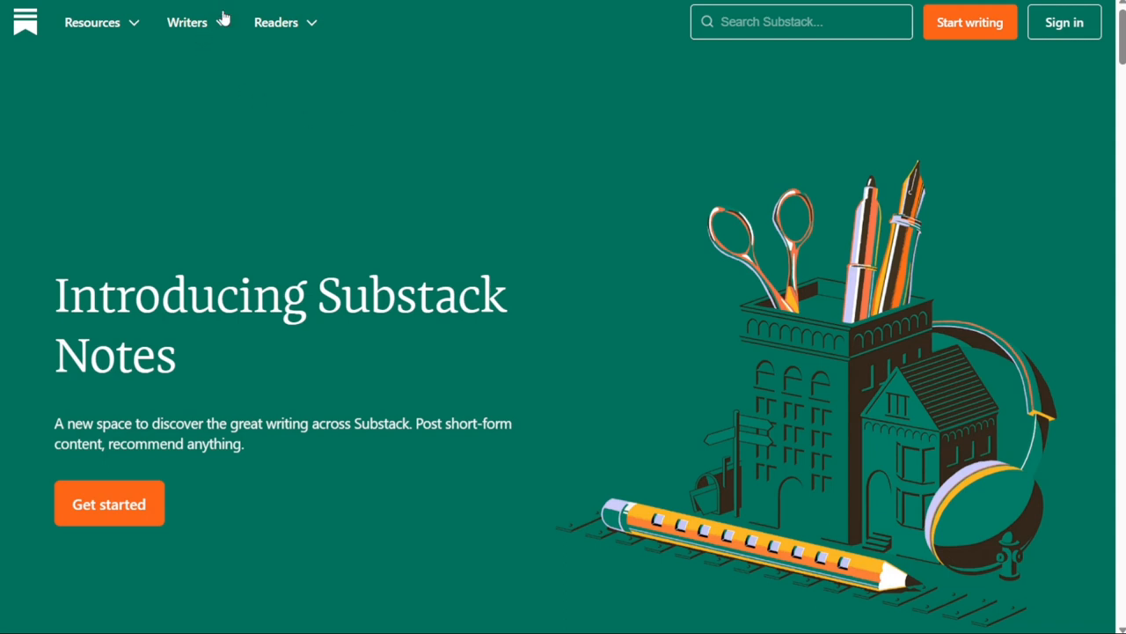
left_click(186, 22)
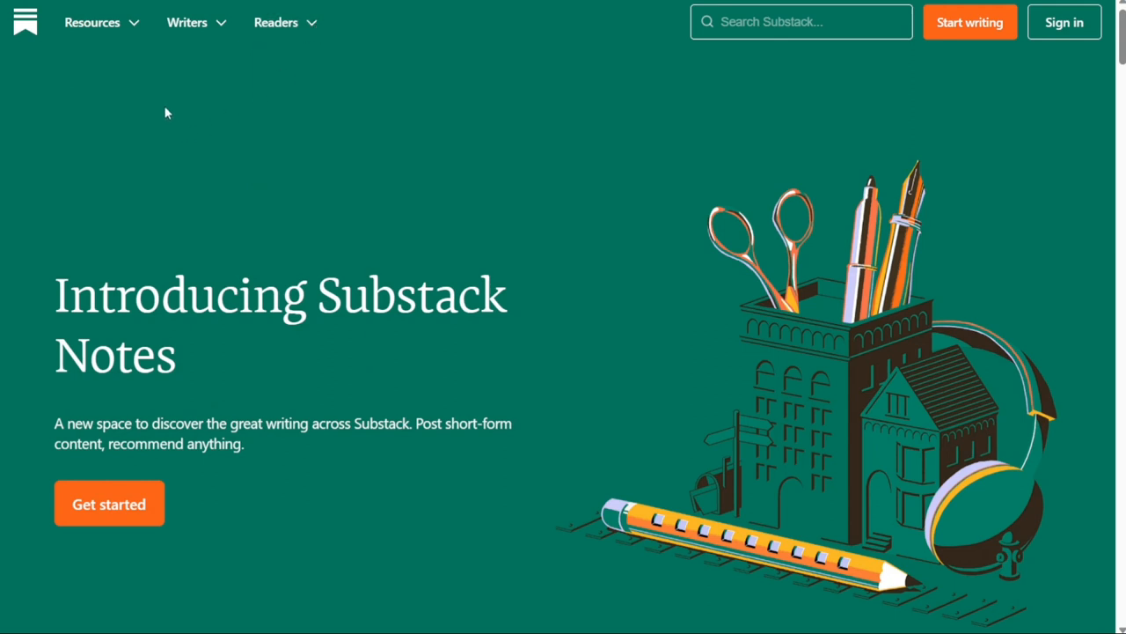
left_click(186, 22)
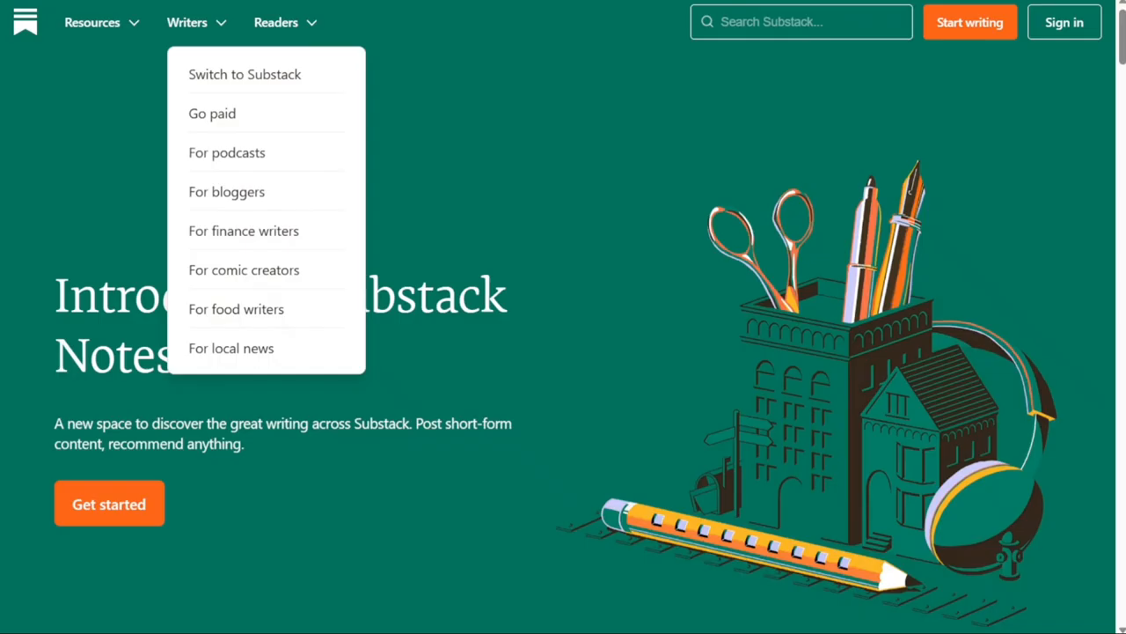
mouse_move(175, 68)
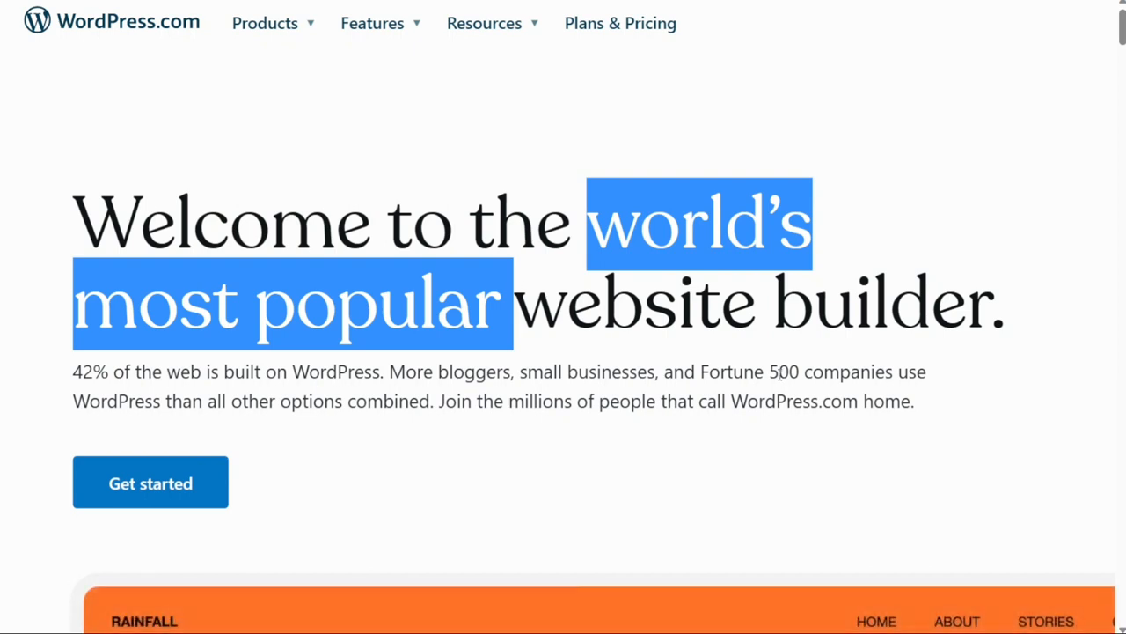
Step: Highlight the '42% of the web is built on WordPress' sentence, clear it, and scroll down
left_click(168, 358)
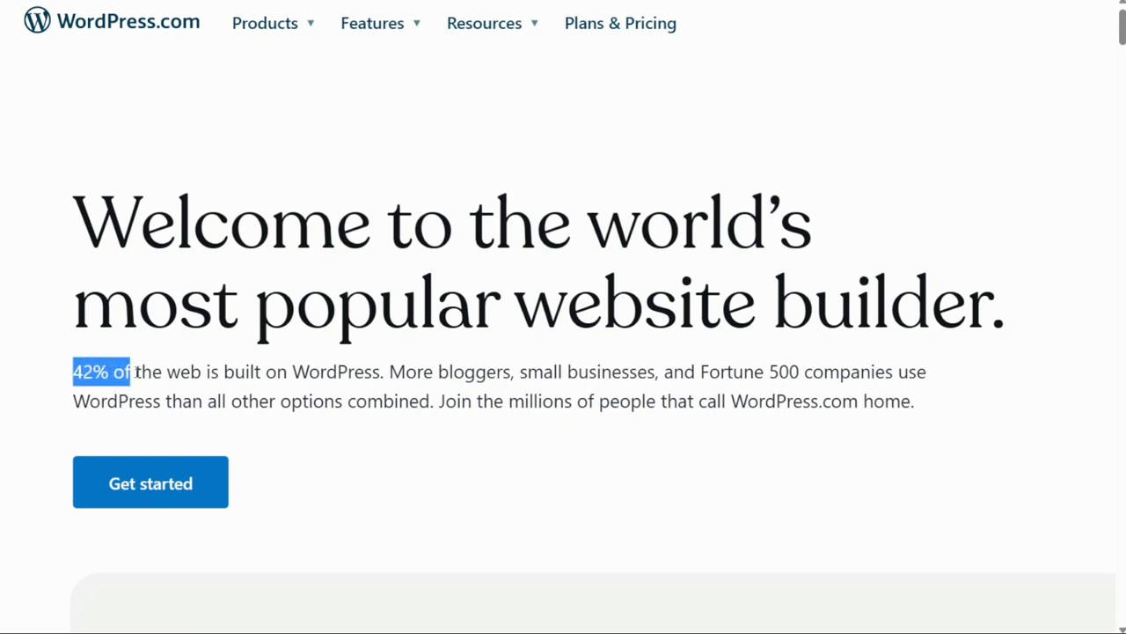
left_click_drag(127, 370, 382, 370)
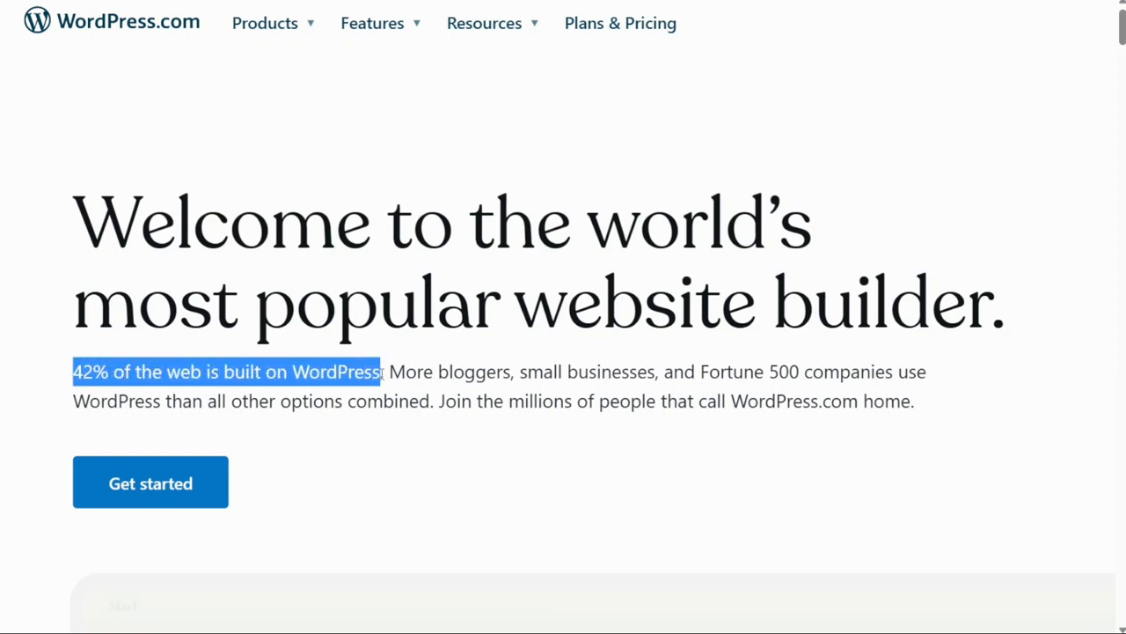
left_click(528, 371)
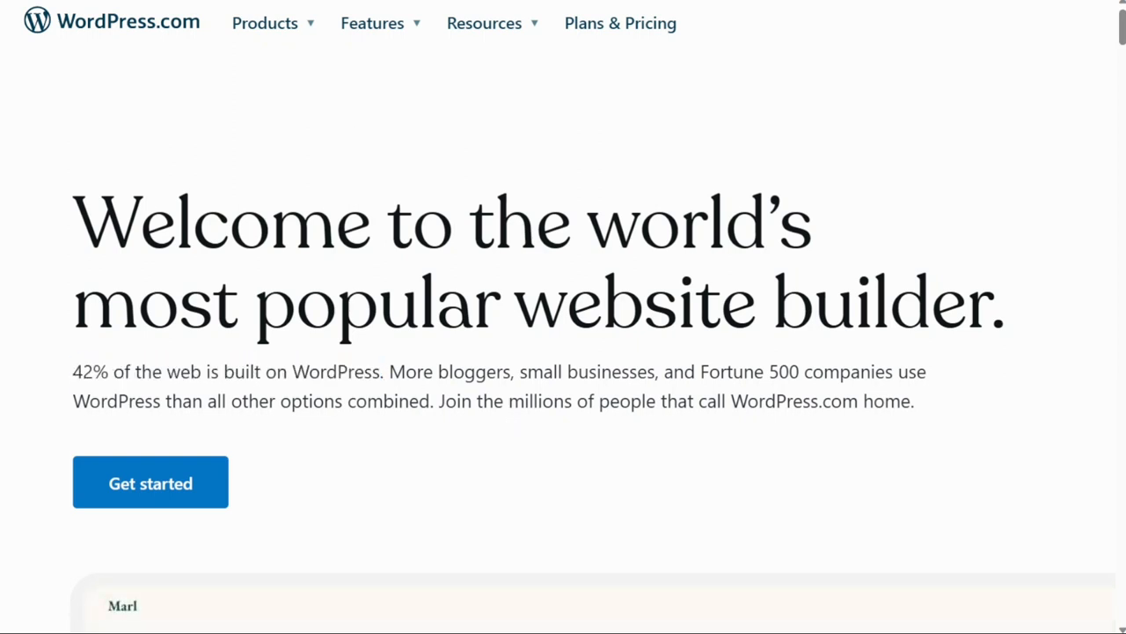
scroll("down", 3)
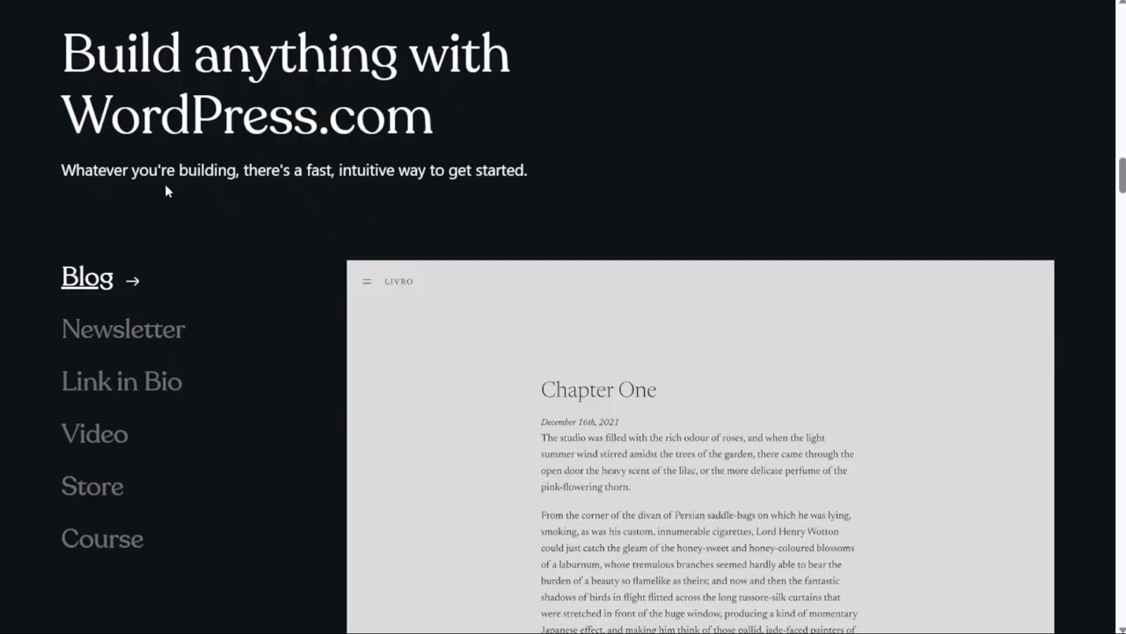
mouse_move(229, 207)
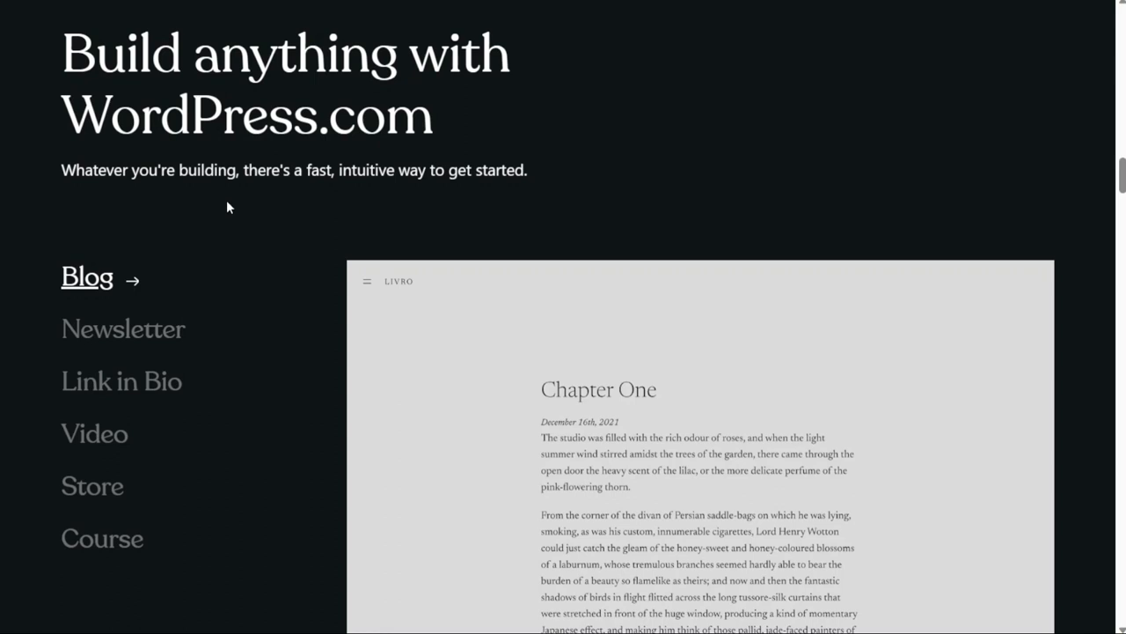
mouse_move(281, 85)
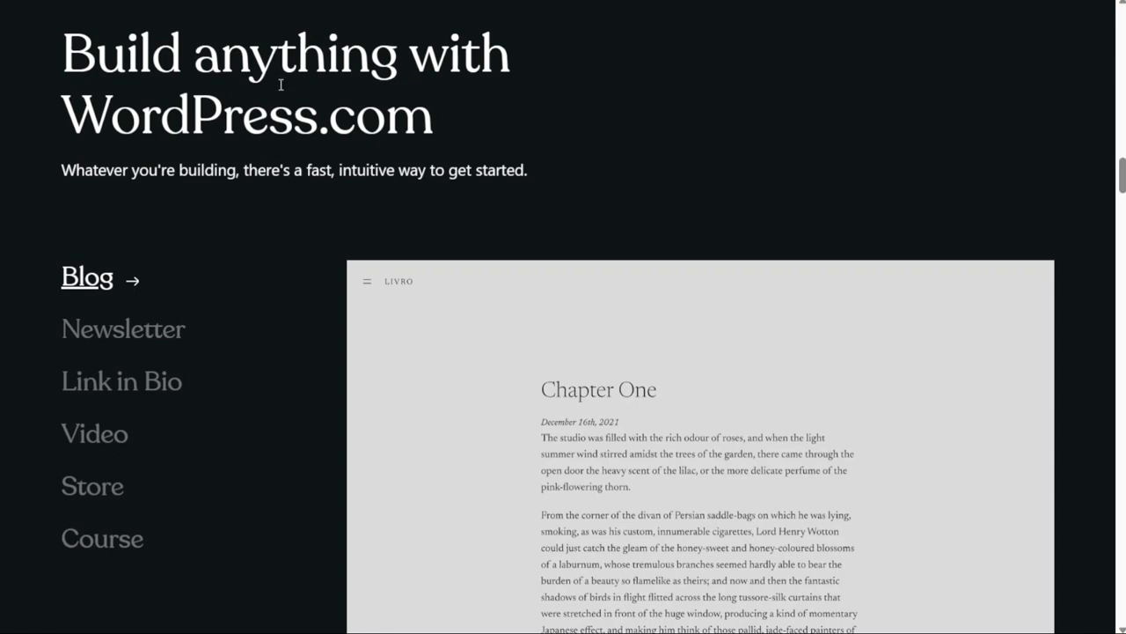
mouse_move(280, 69)
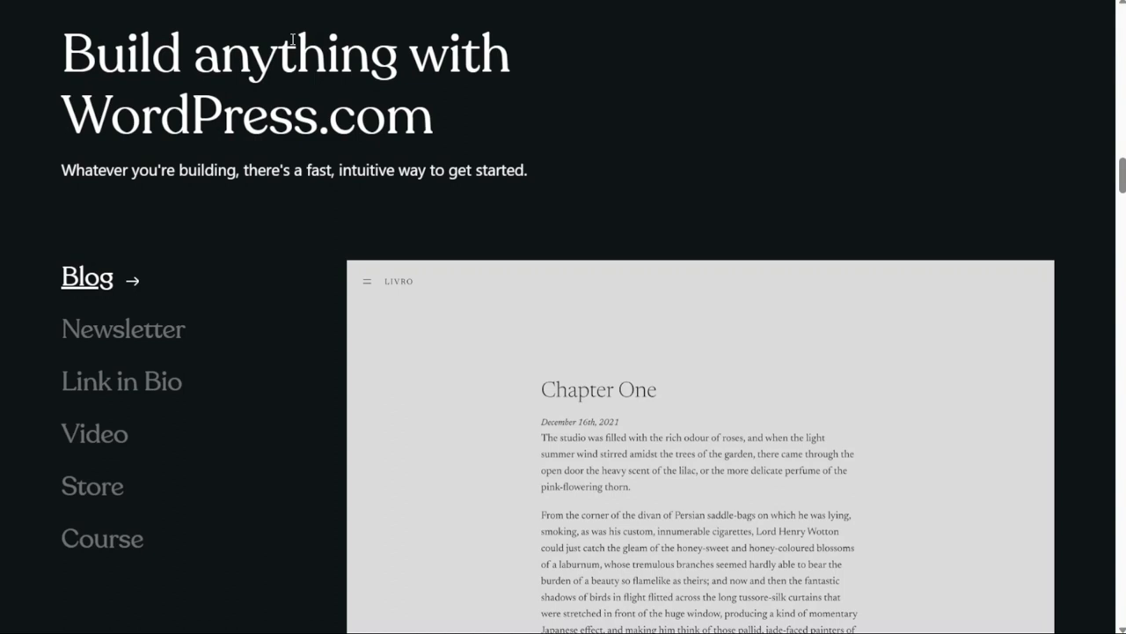
mouse_move(293, 39)
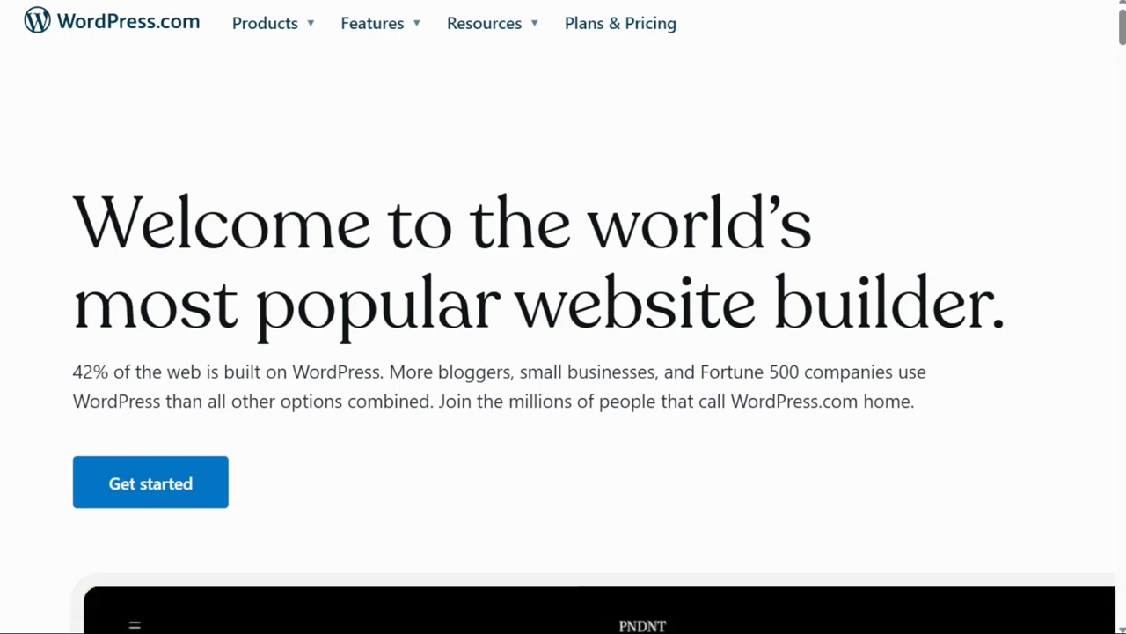
mouse_move(115, 426)
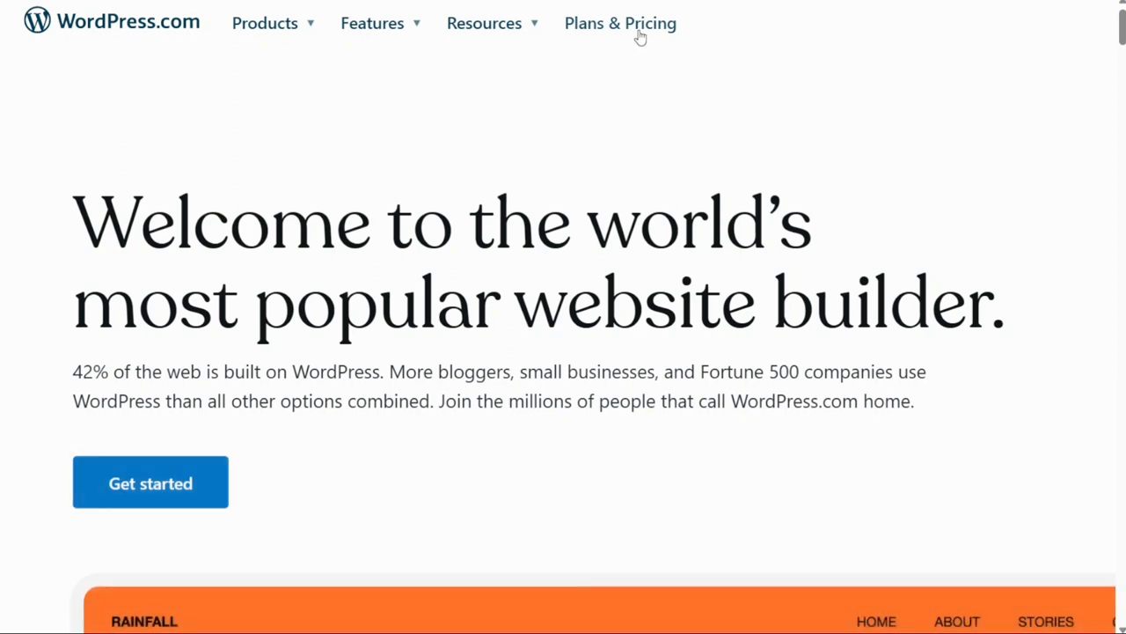
mouse_move(444, 173)
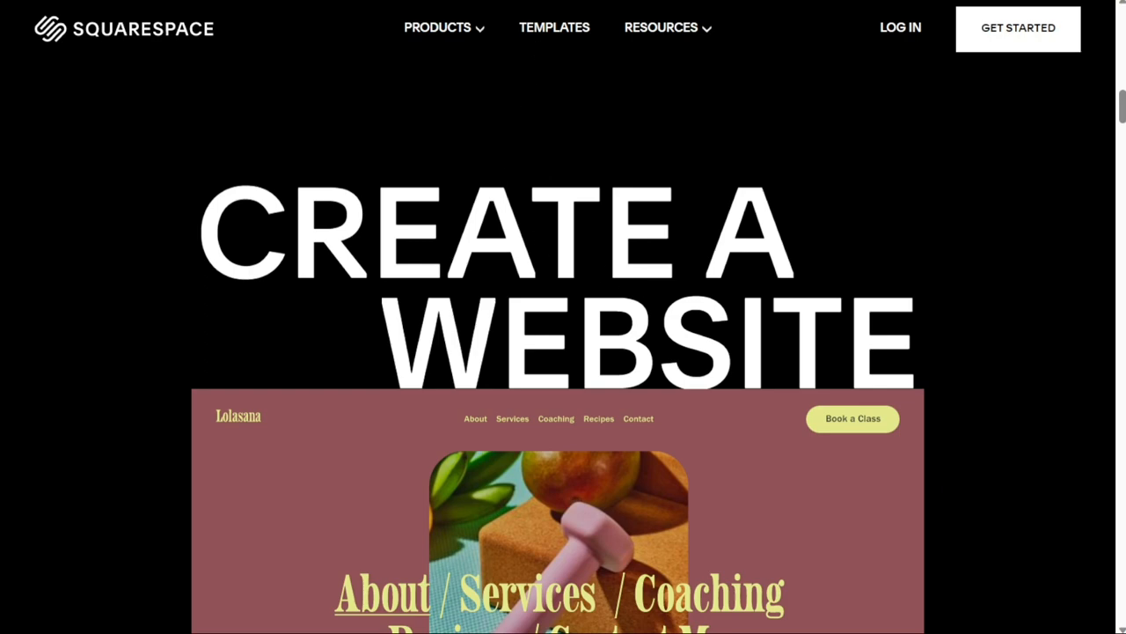
scroll("down", 3)
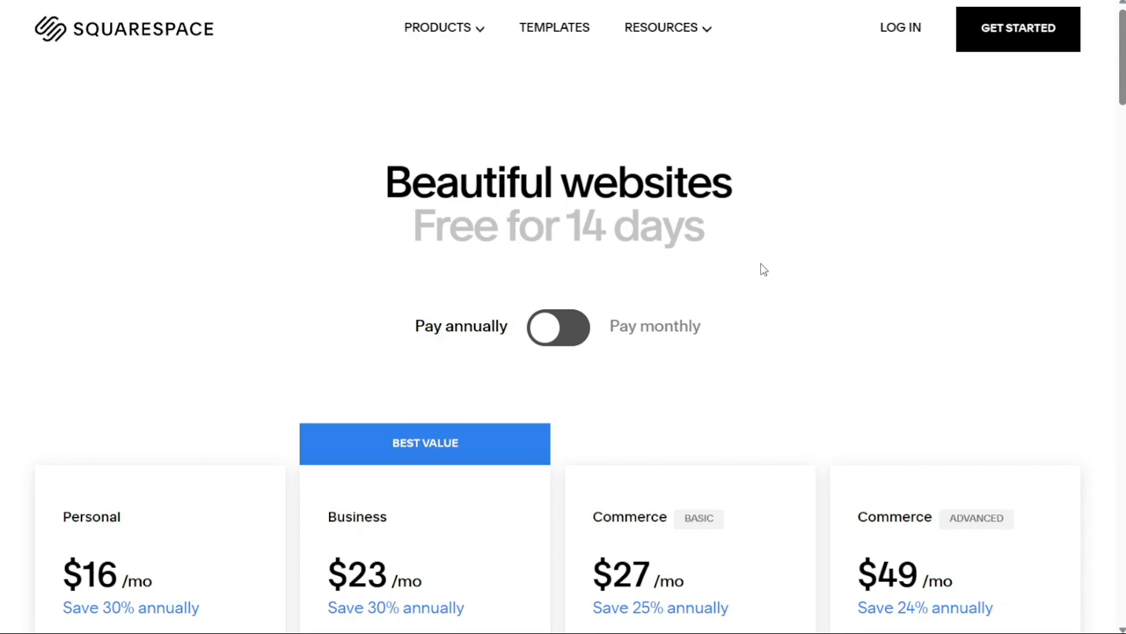
scroll("down", 3)
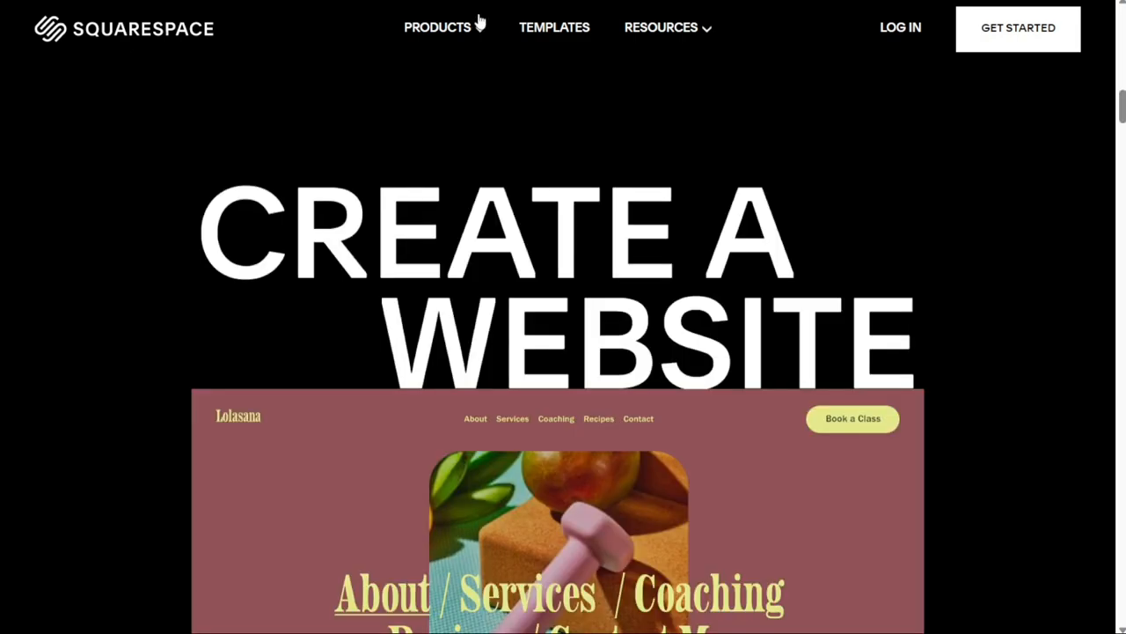
Step: Show Squarespace's Products menu twice, then scroll to the $16–$49 monthly pricing plans
left_click(437, 27)
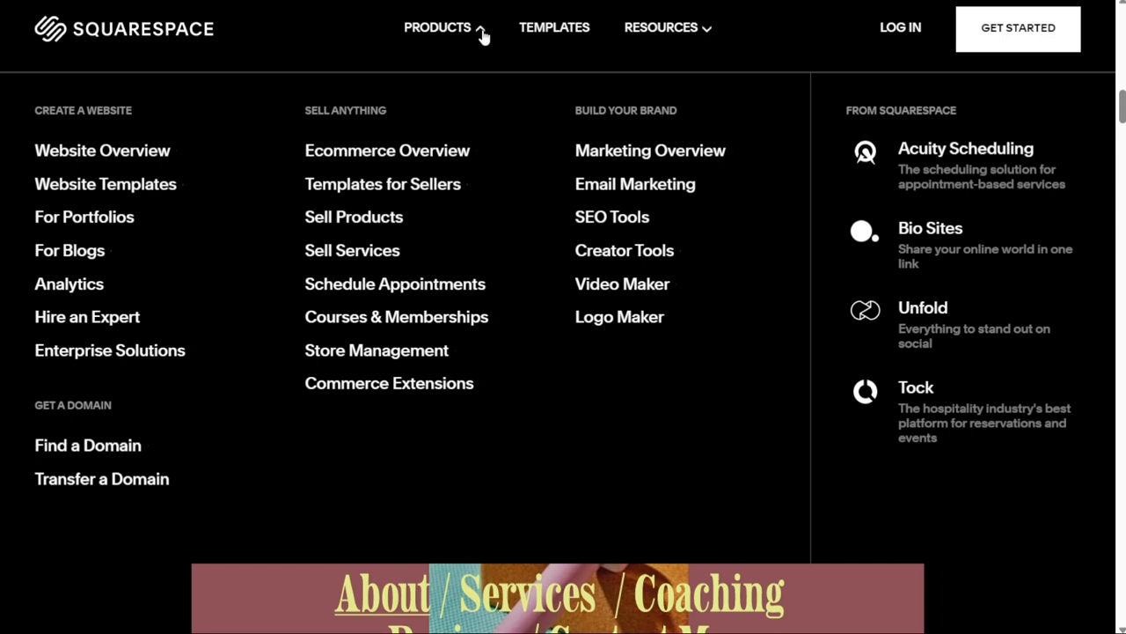
mouse_move(620, 233)
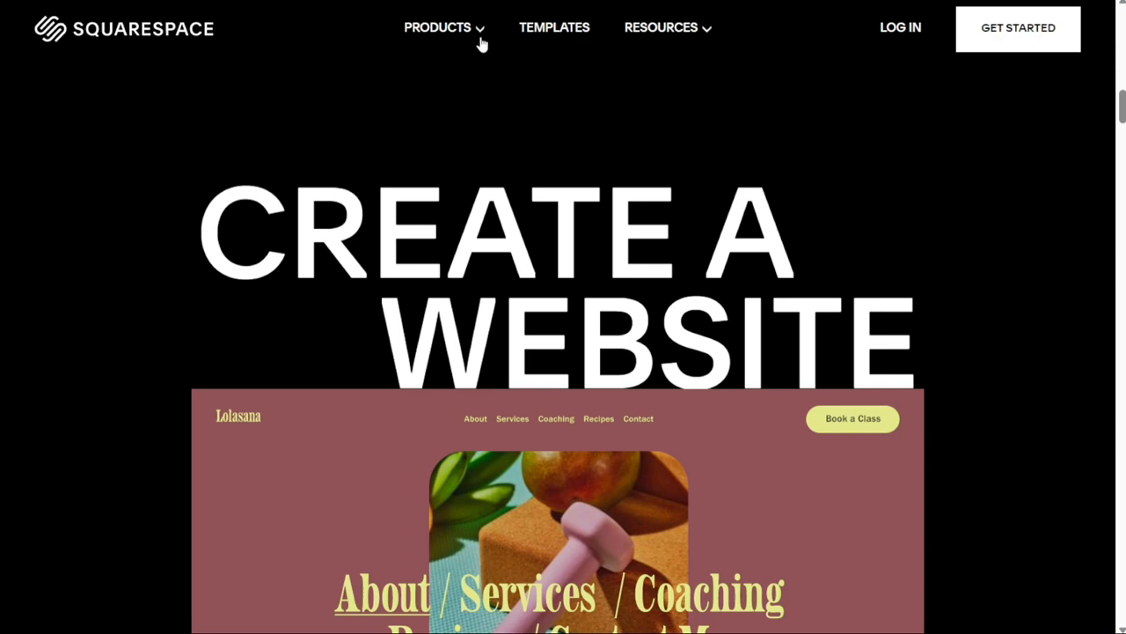
left_click(437, 27)
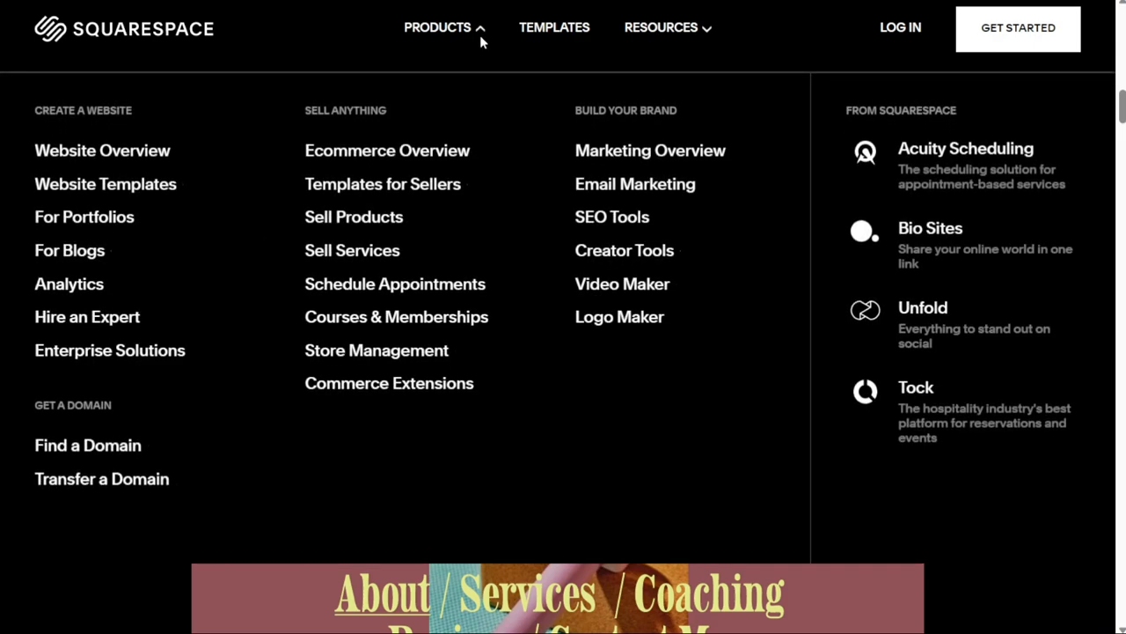
mouse_move(482, 43)
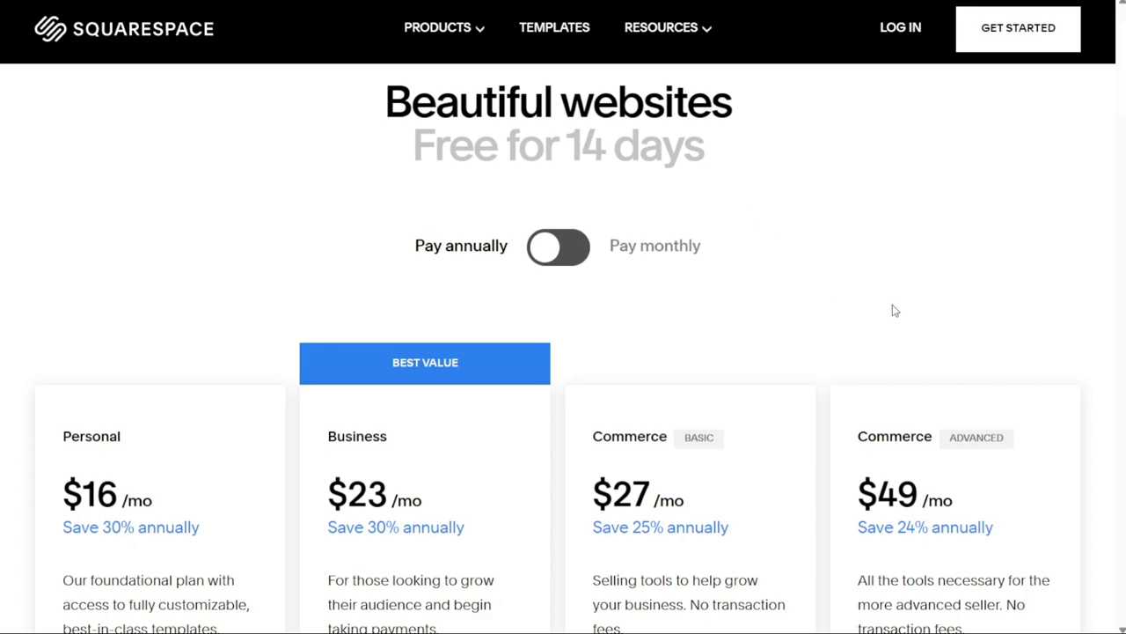
scroll("down", 3)
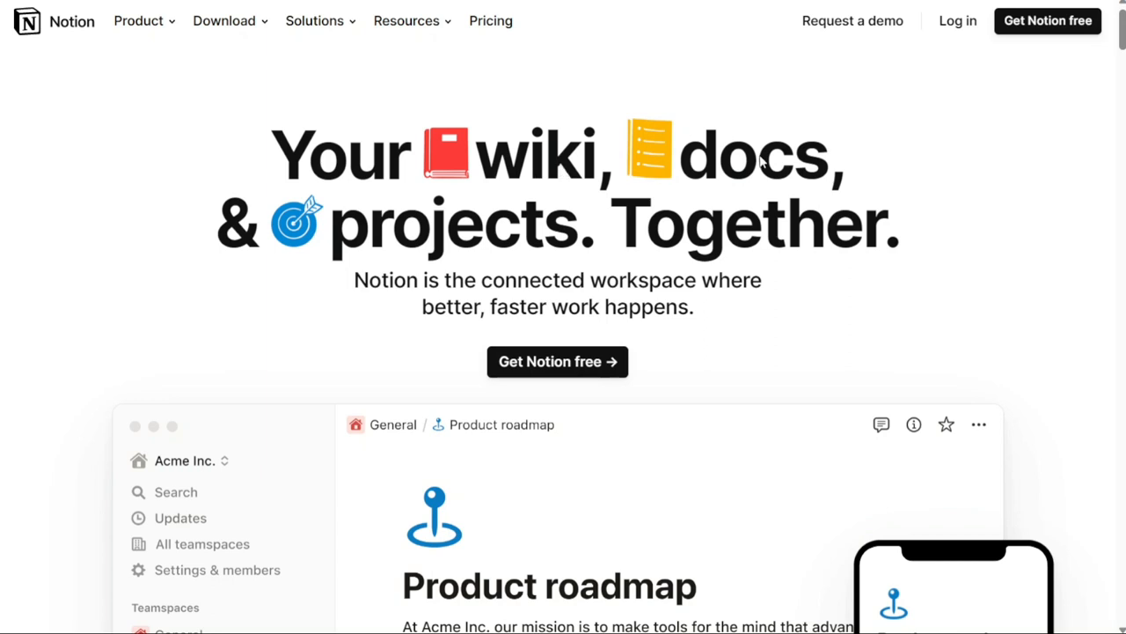
mouse_move(698, 282)
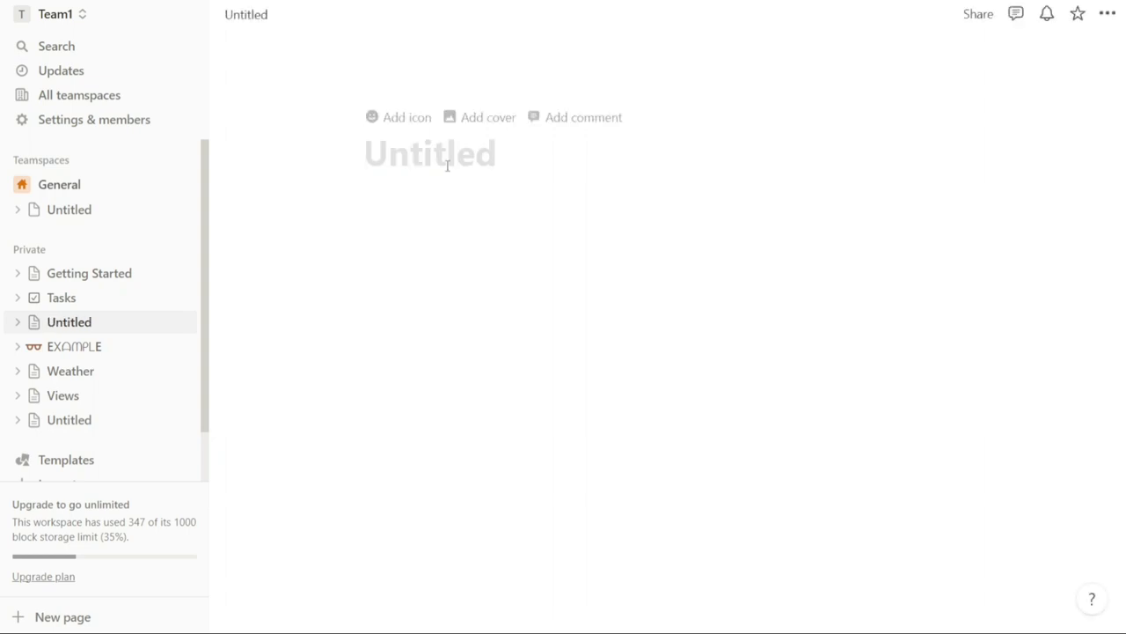
Step: Name the new Notion page 'Title'
type("T")
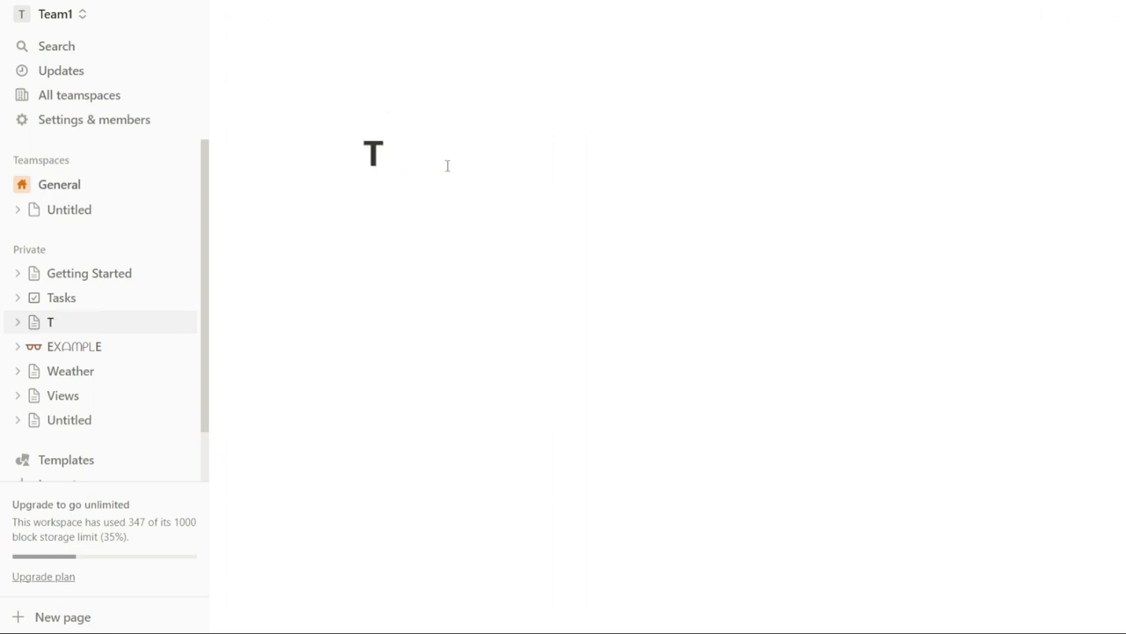
type("itle")
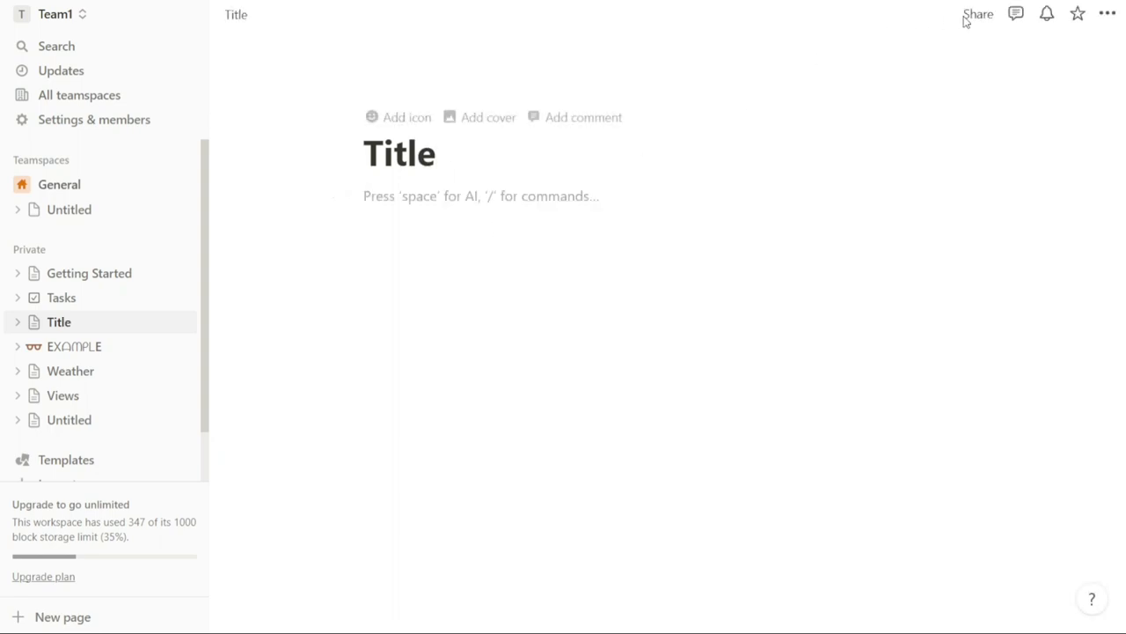
mouse_move(976, 14)
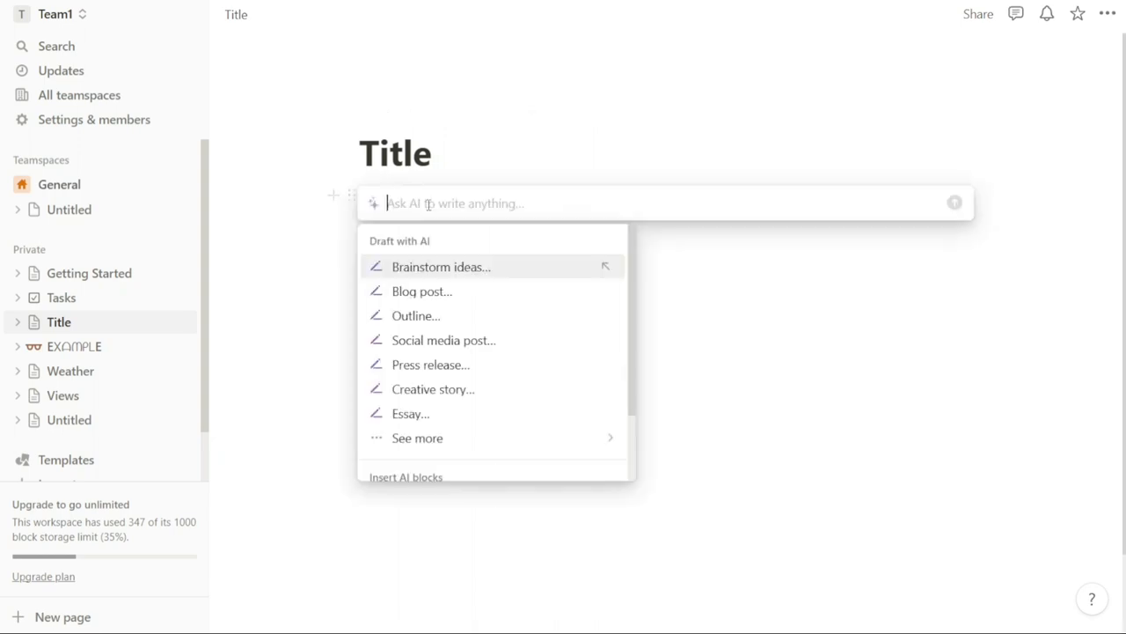
mouse_move(462, 291)
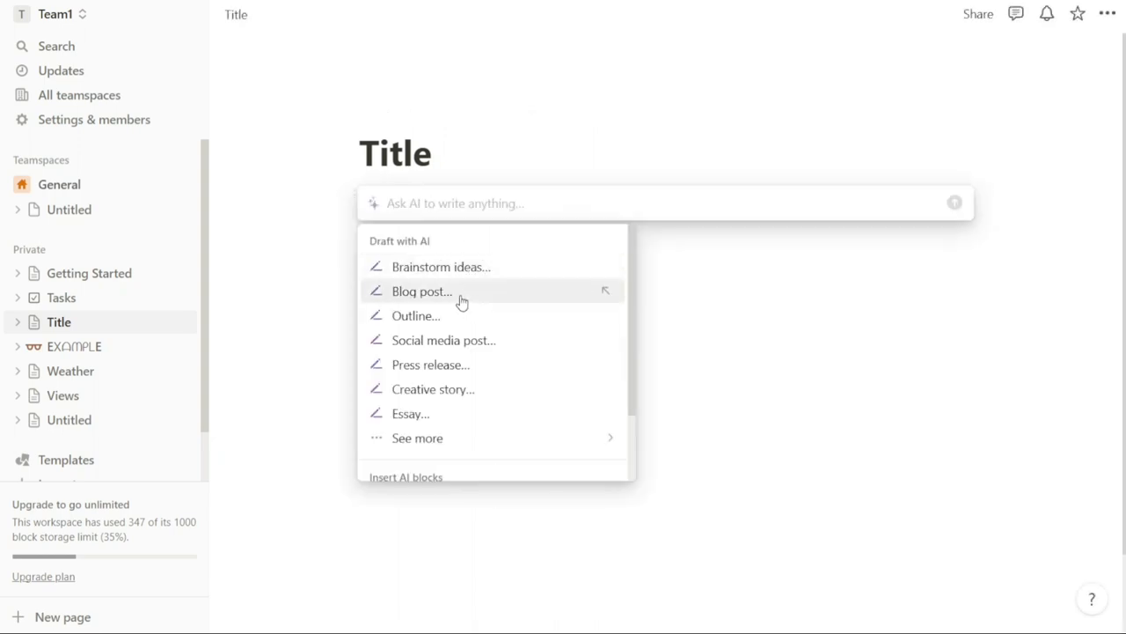
Step: Have Notion AI draft a blog post about 'notion' and scroll through the result
left_click(423, 291)
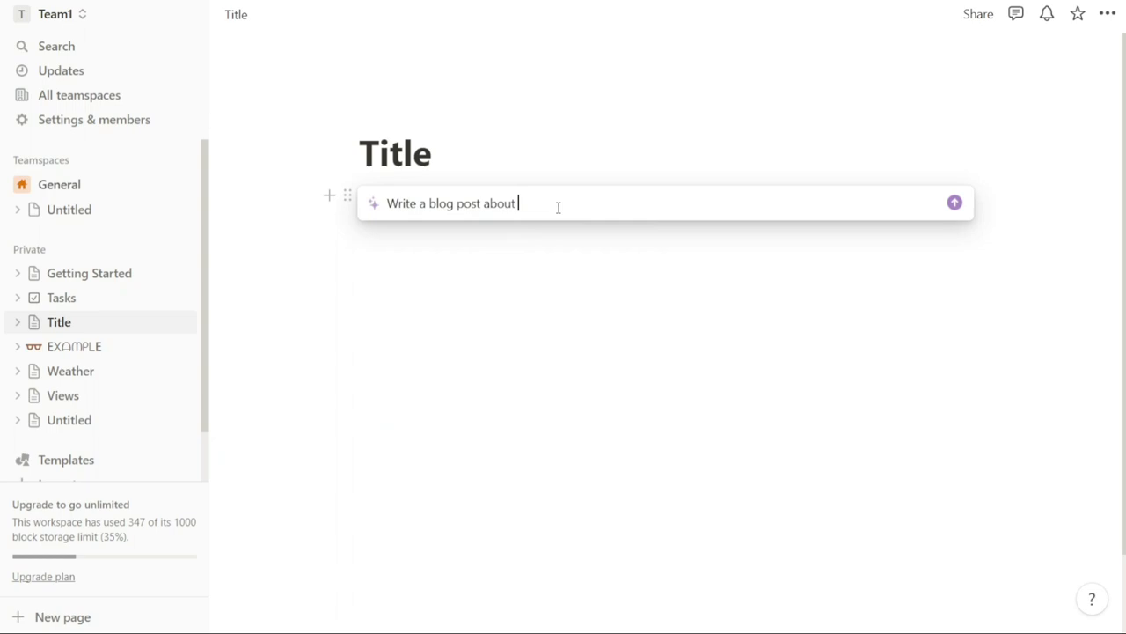
type("noti")
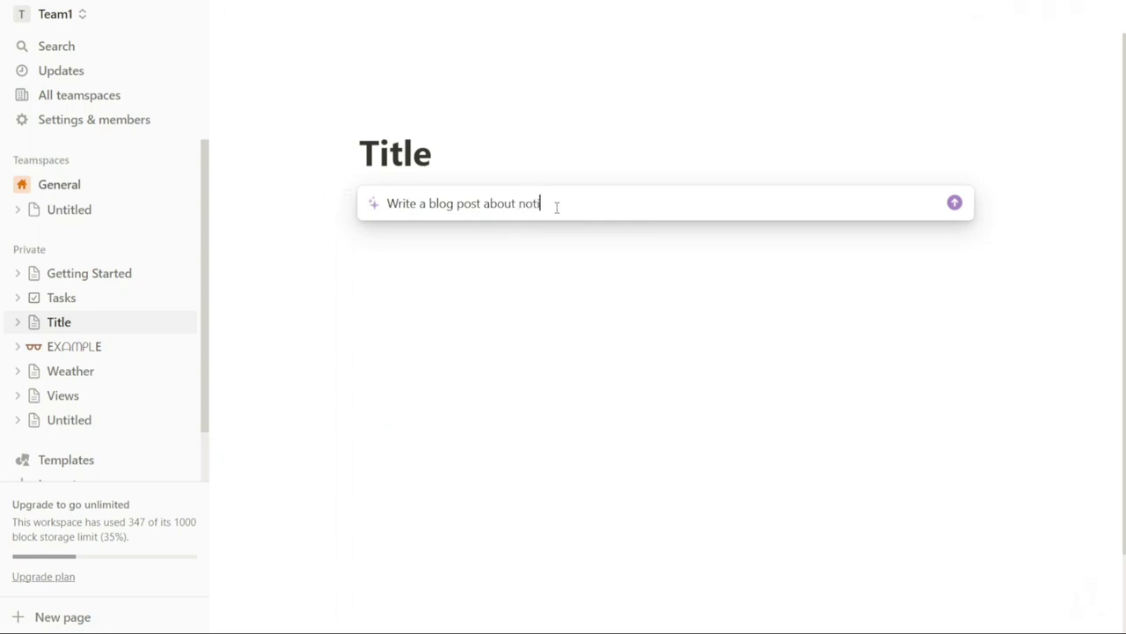
left_click(954, 202)
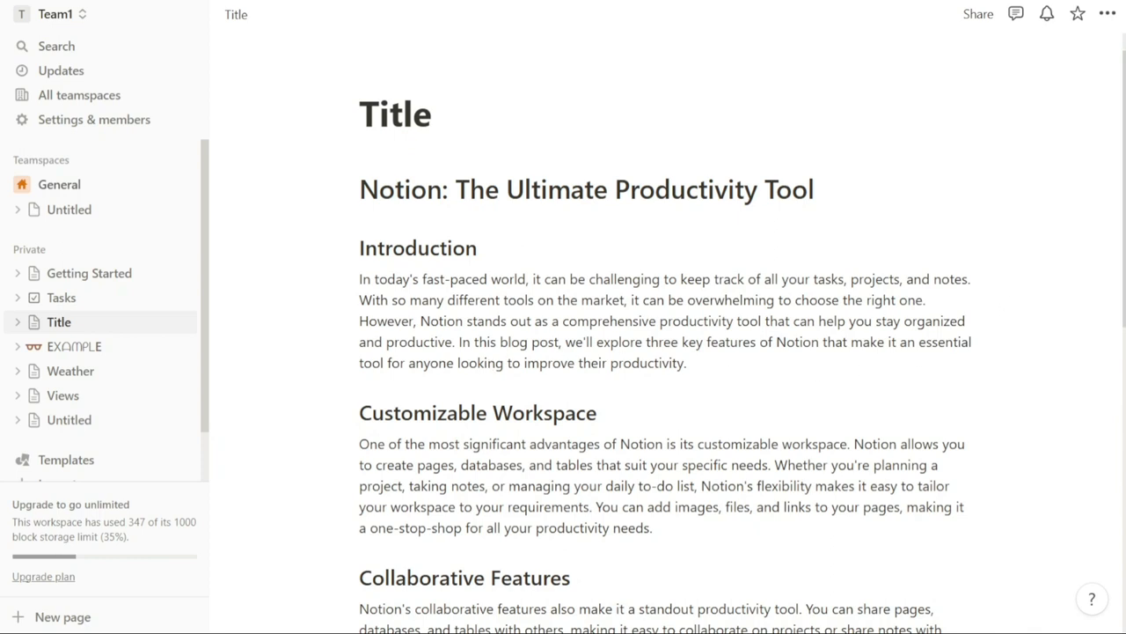
scroll("down", 3)
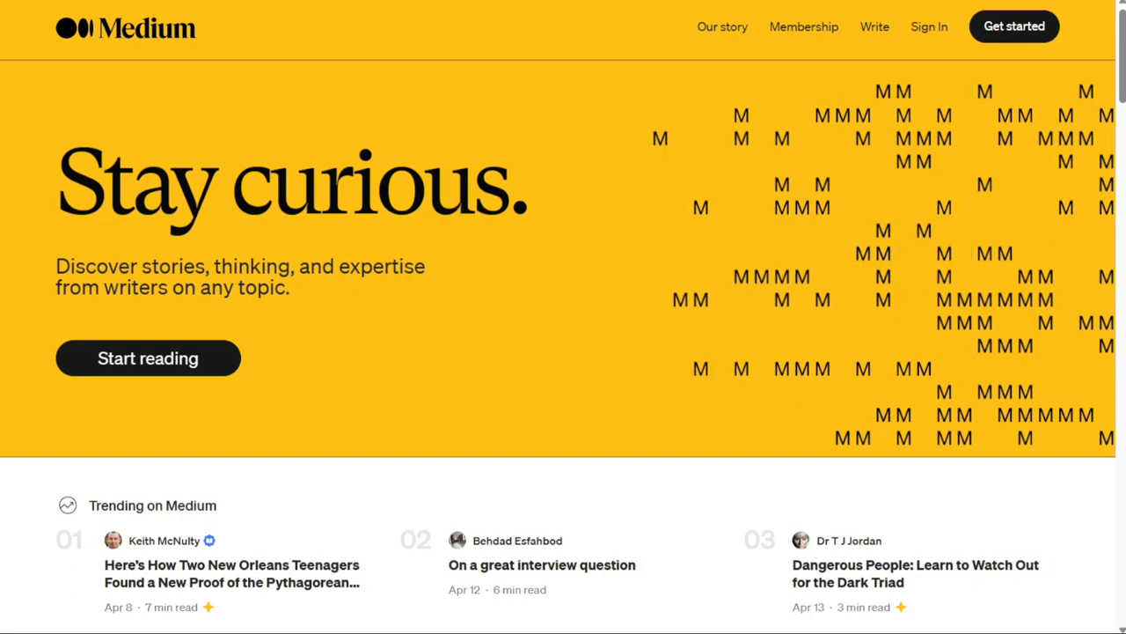
mouse_move(459, 275)
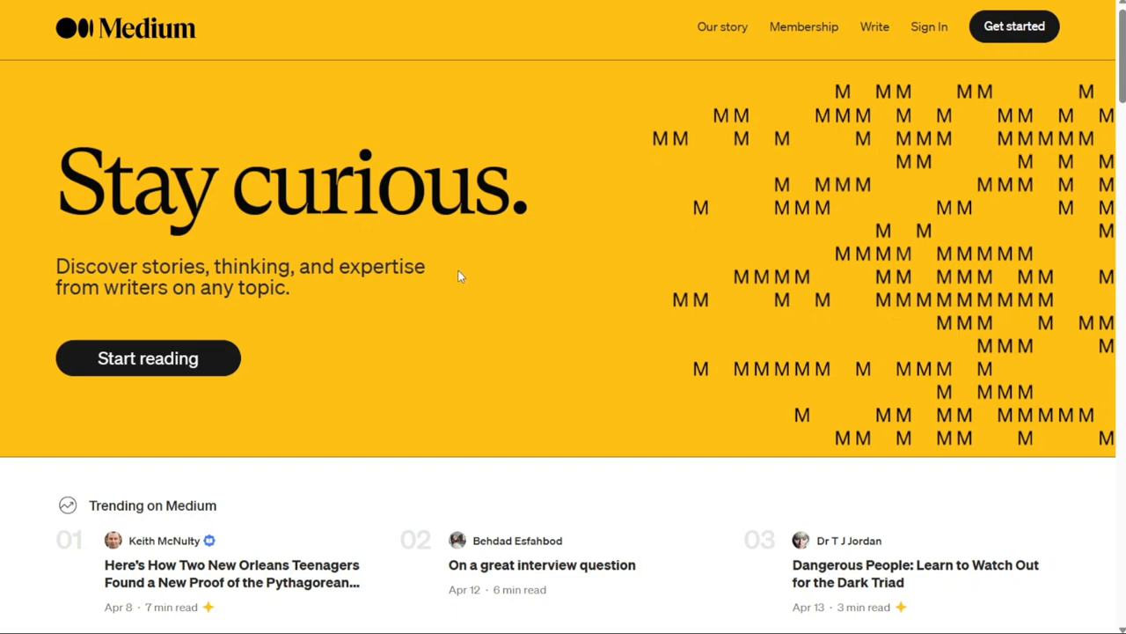
mouse_move(807, 381)
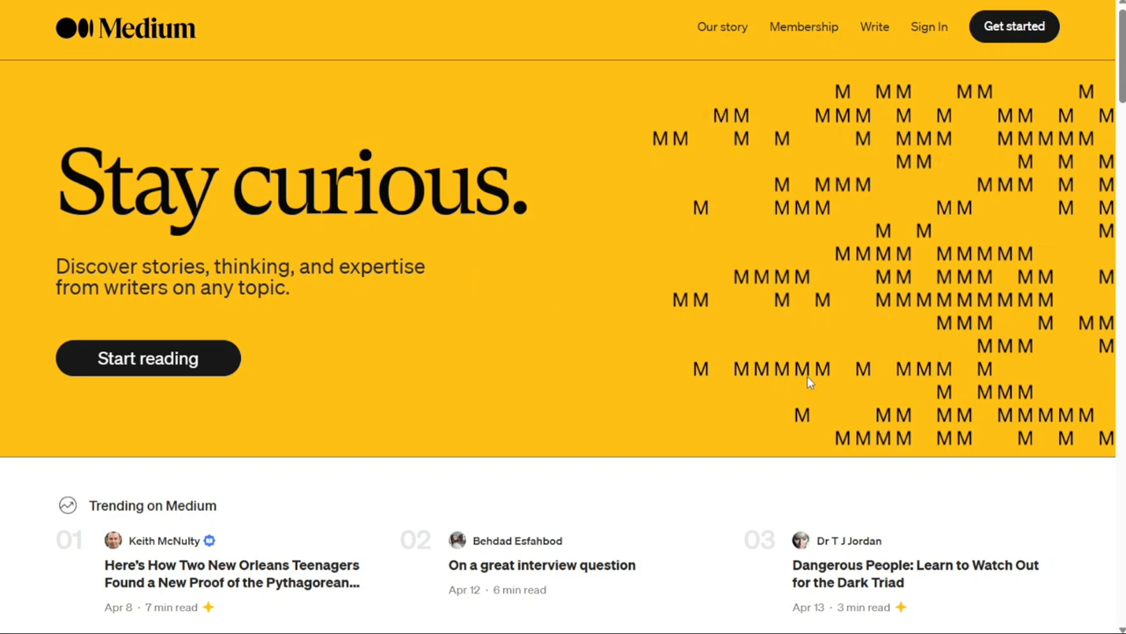